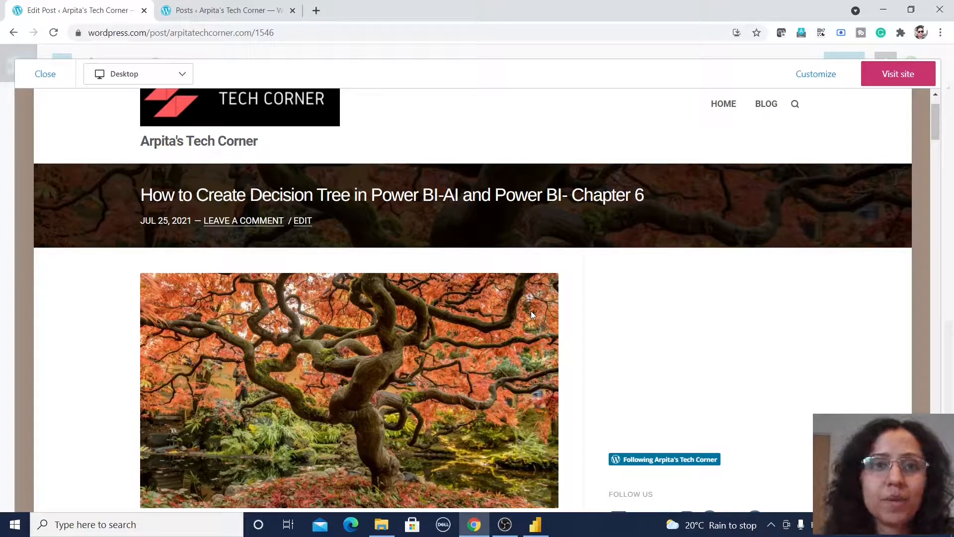
Switch to the US Superstore report and bring up the Visualizations pane's '...' options
scroll("down", 3)
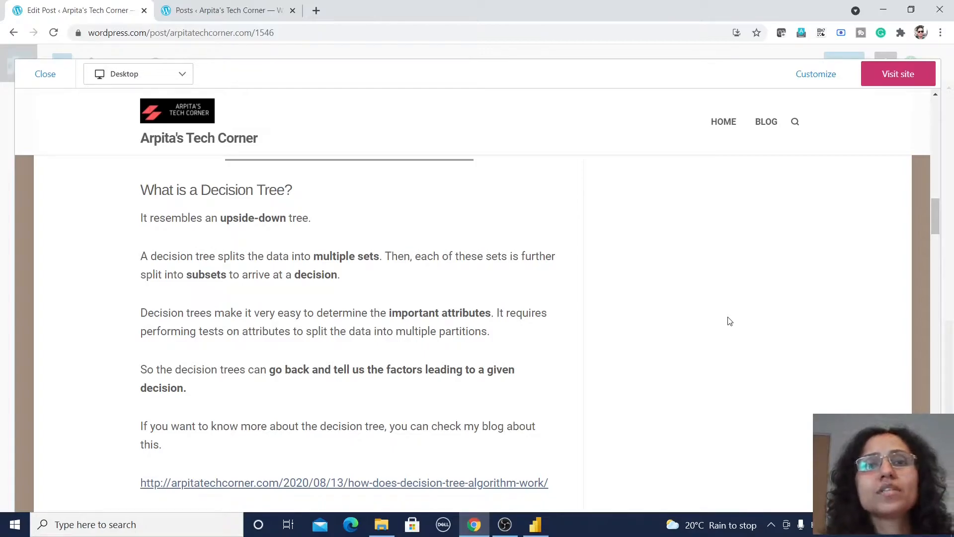
mouse_move(367, 500)
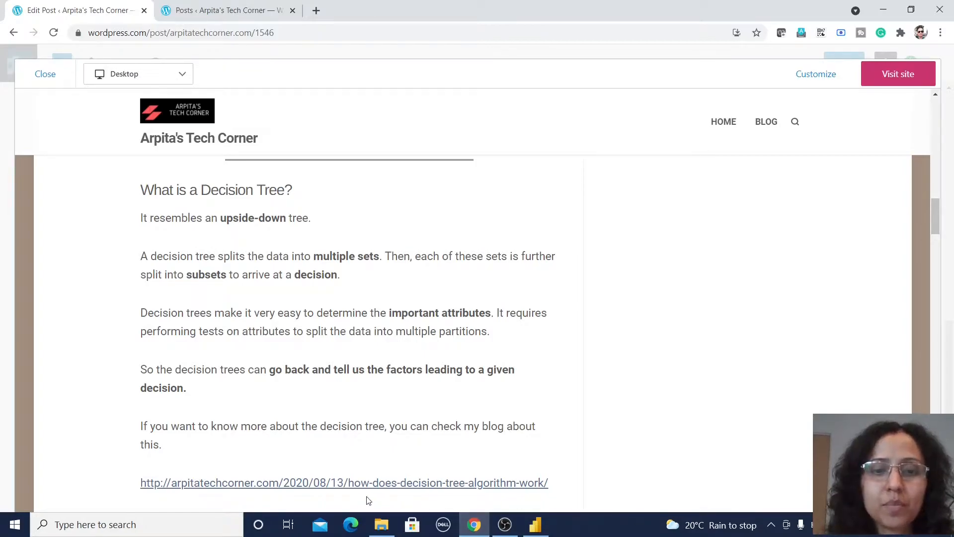
mouse_move(455, 483)
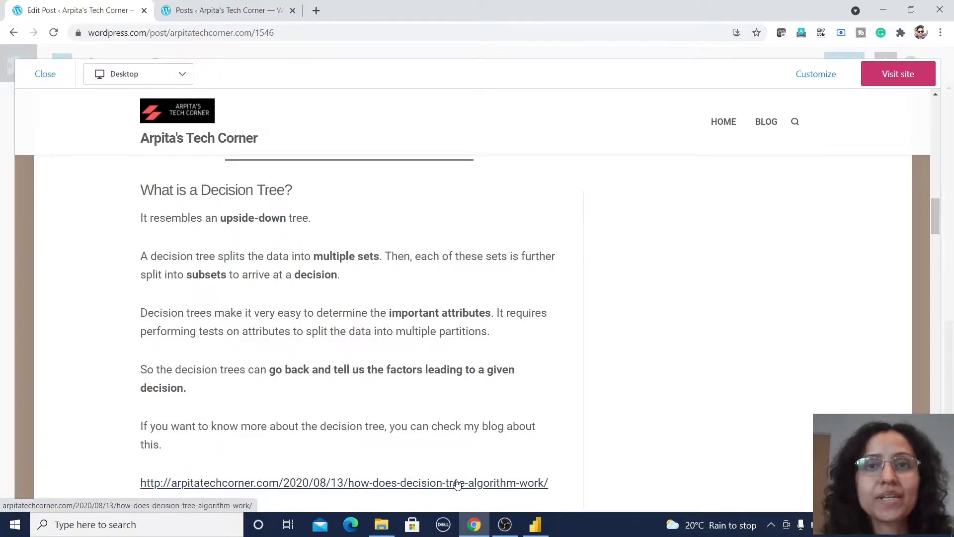
left_click(533, 524)
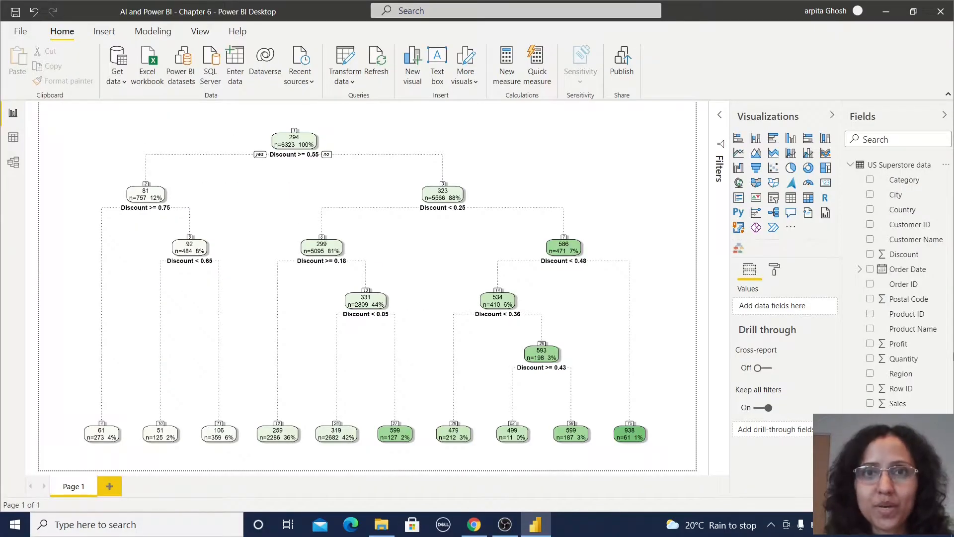
mouse_move(686, 187)
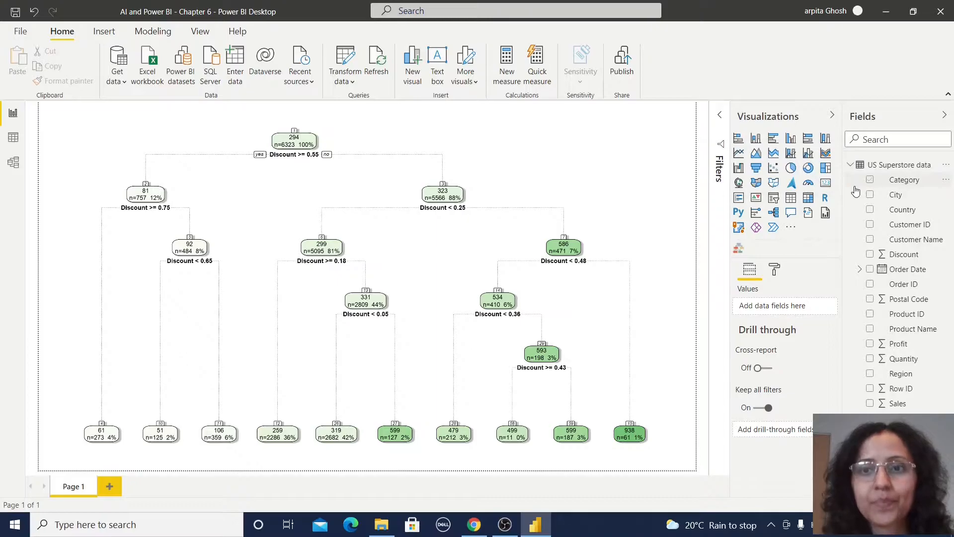
mouse_move(738, 247)
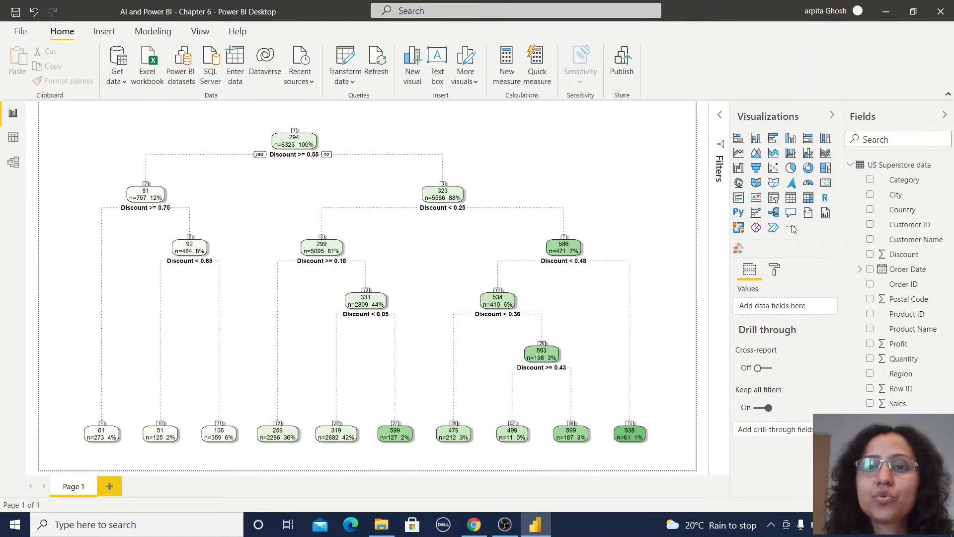
left_click(790, 229)
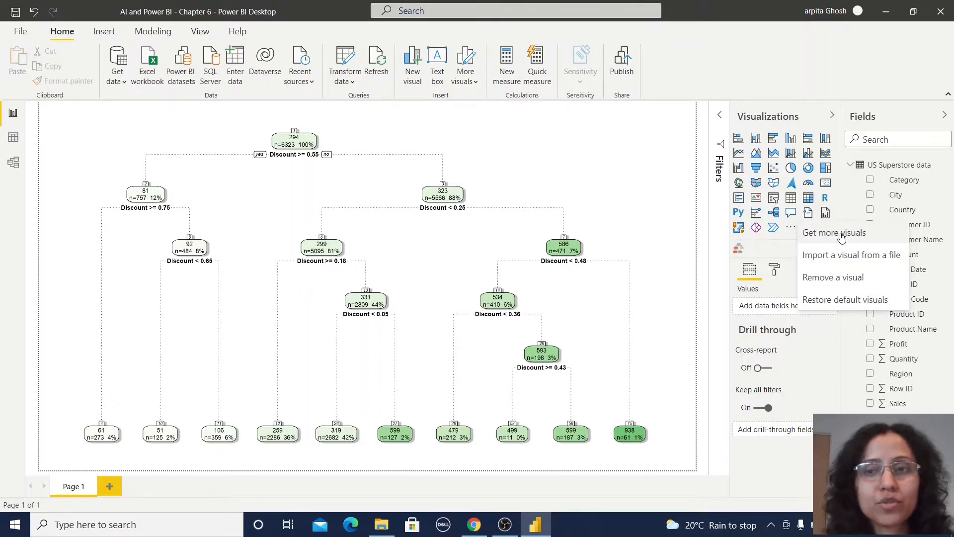
Search the visuals marketplace for 'decision tree', add Decision Tree Chart, and close the marketplace
left_click(834, 232)
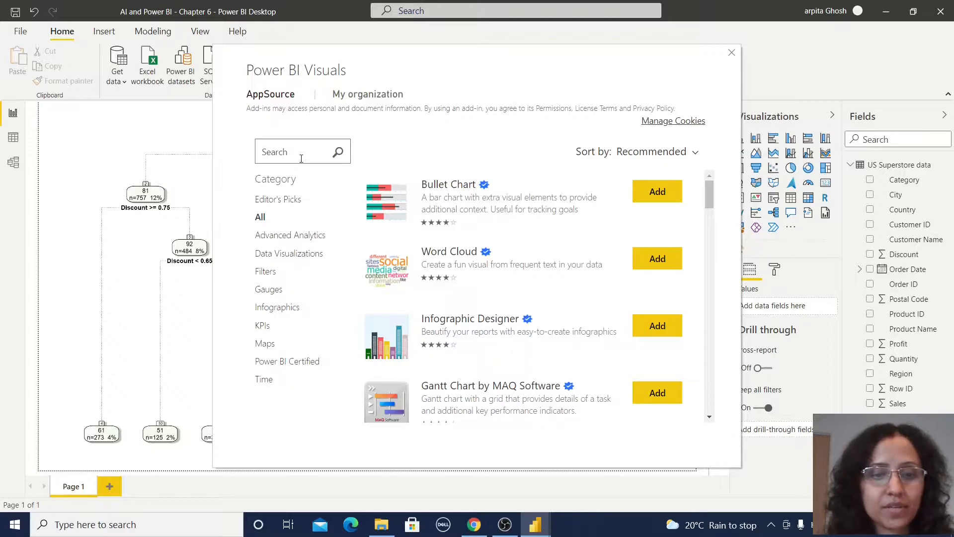
type("decision")
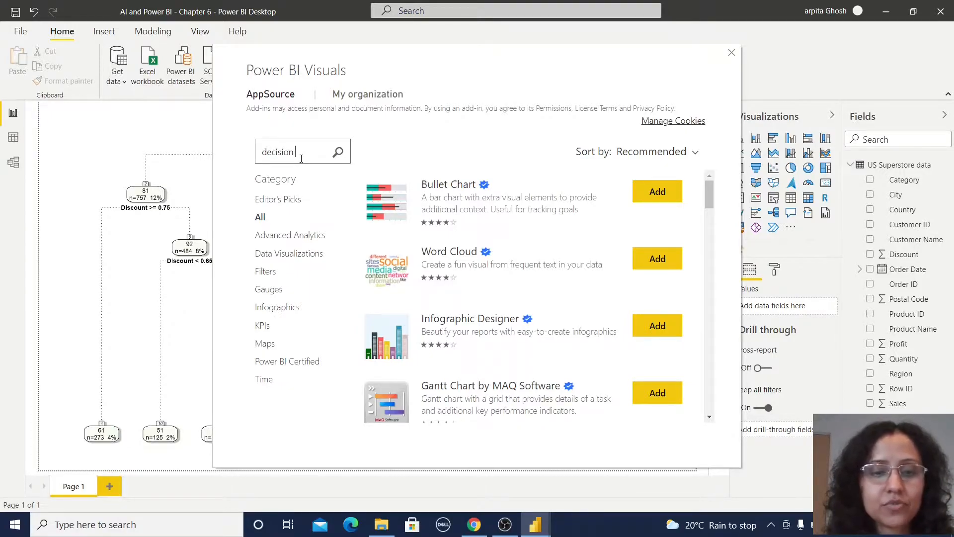
type("tree")
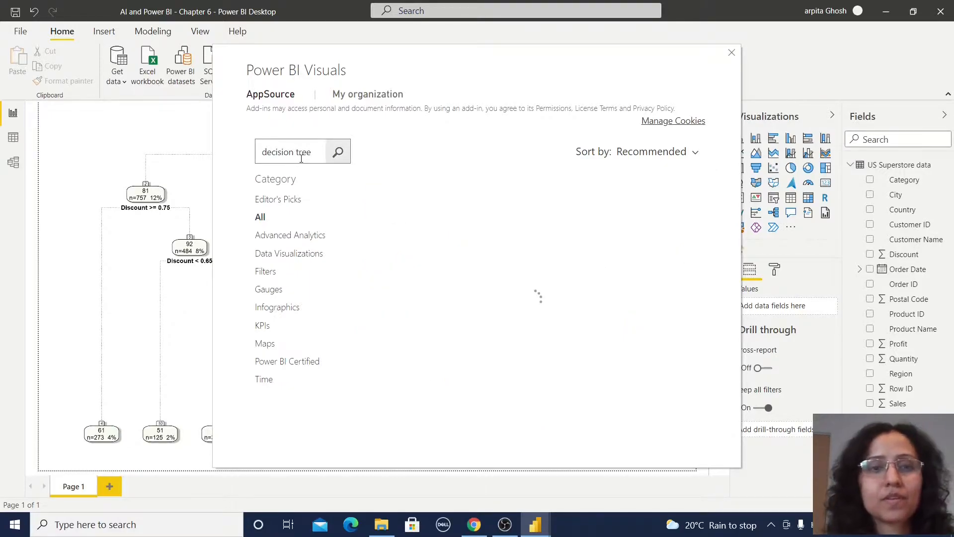
left_click(338, 151)
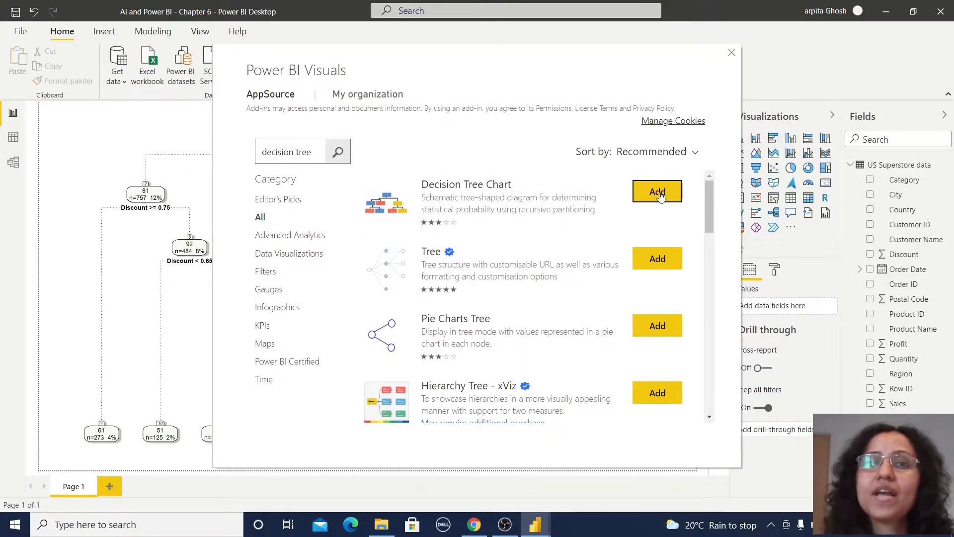
mouse_move(650, 202)
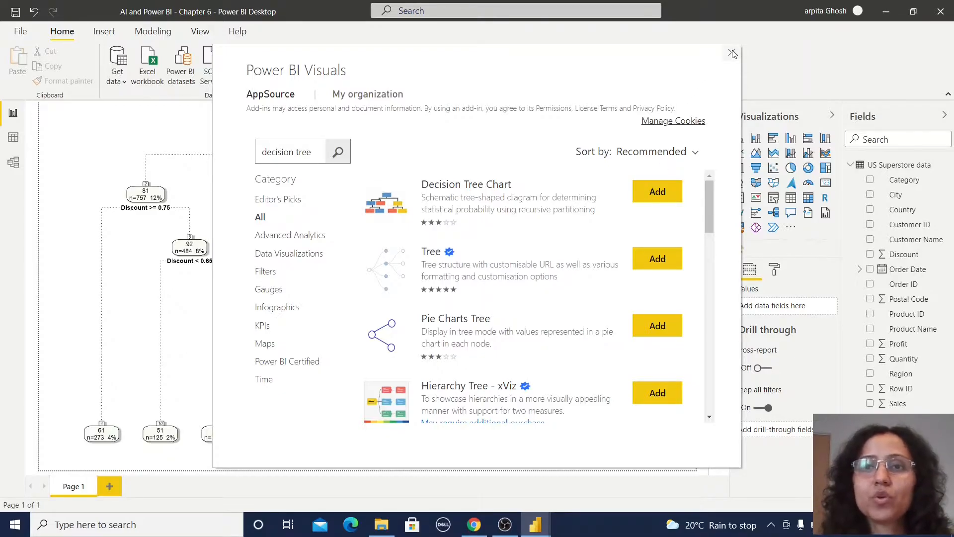
left_click(732, 54)
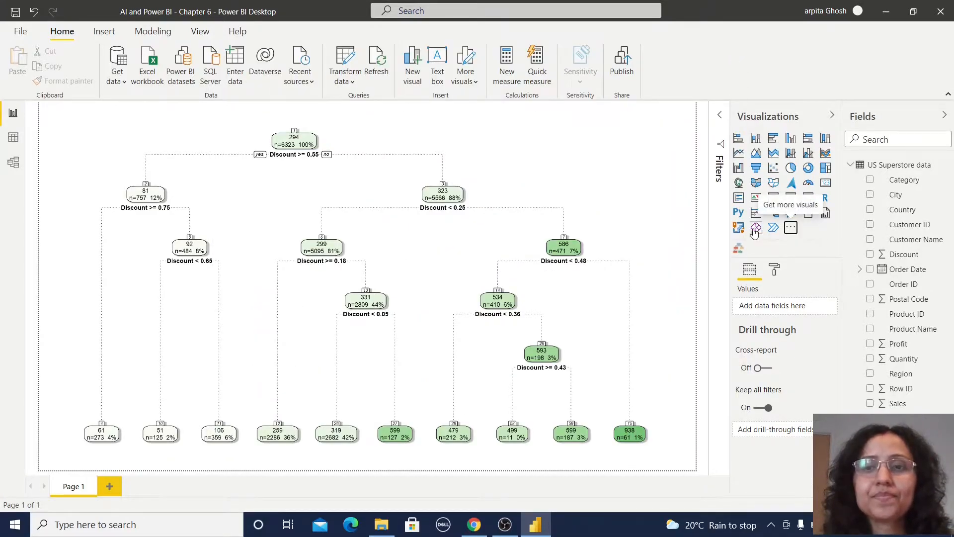
mouse_move(738, 246)
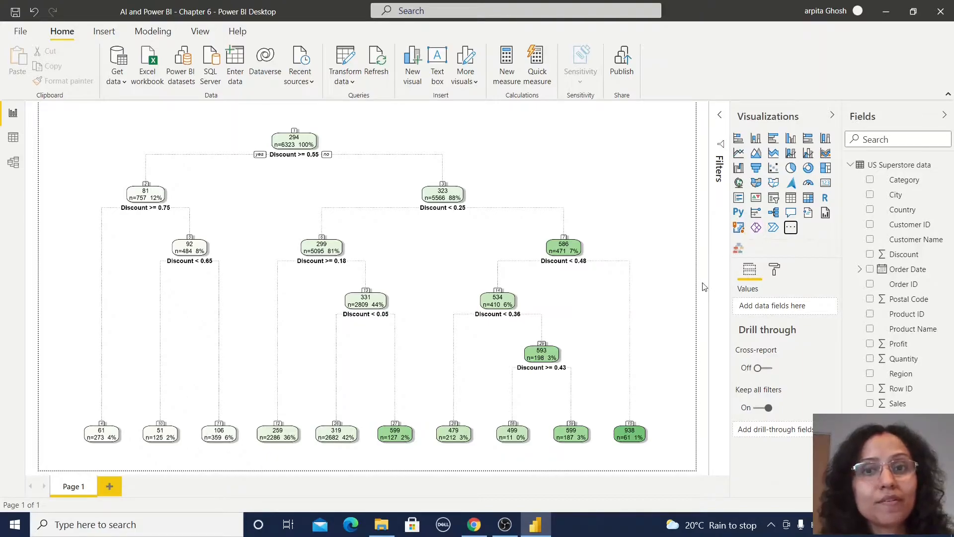
Add Page 2 with a Decision Tree visual and set Sales as its target variable
left_click(109, 486)
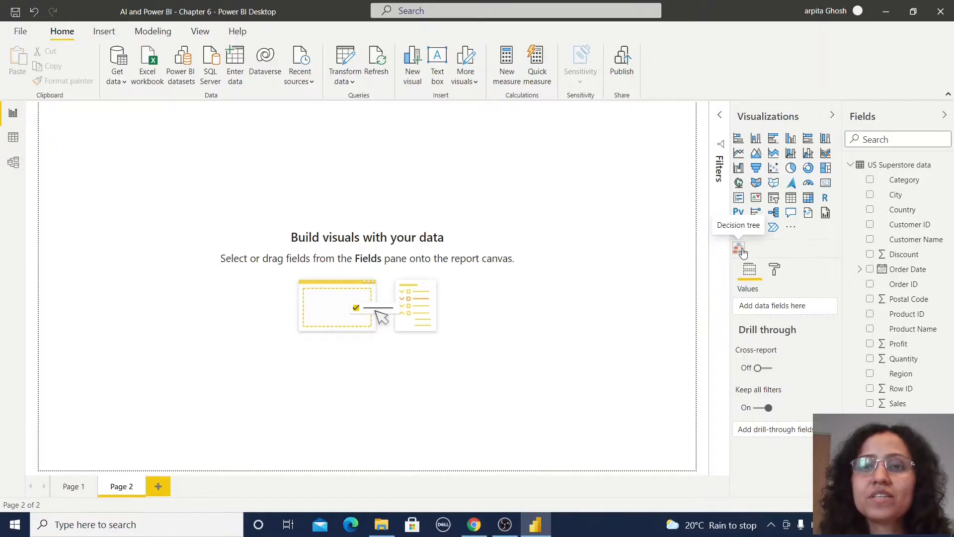
left_click(739, 247)
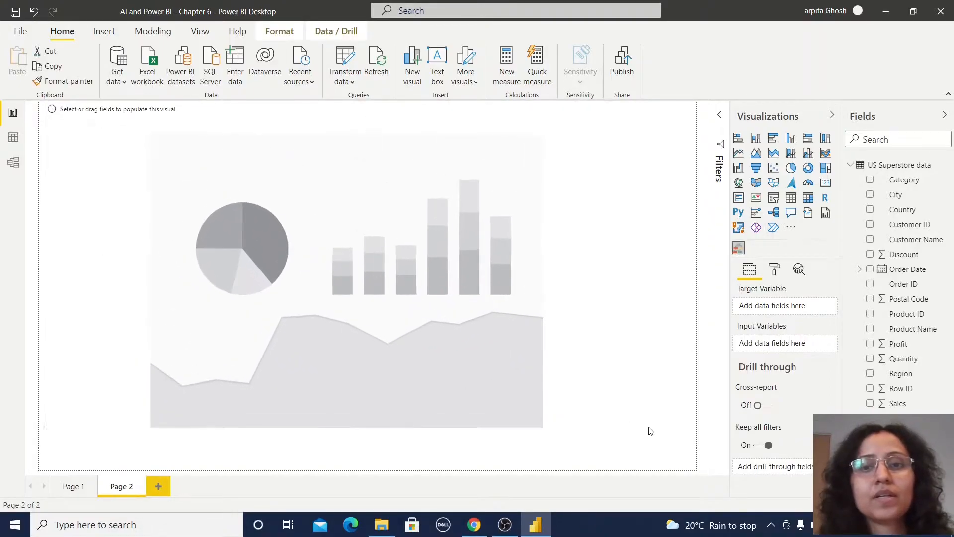
left_click(352, 274)
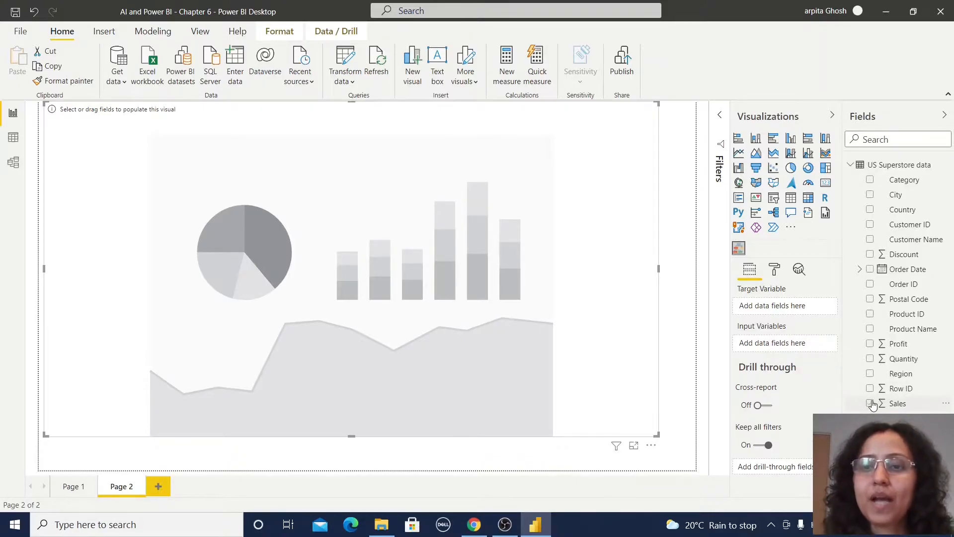
left_click(870, 404)
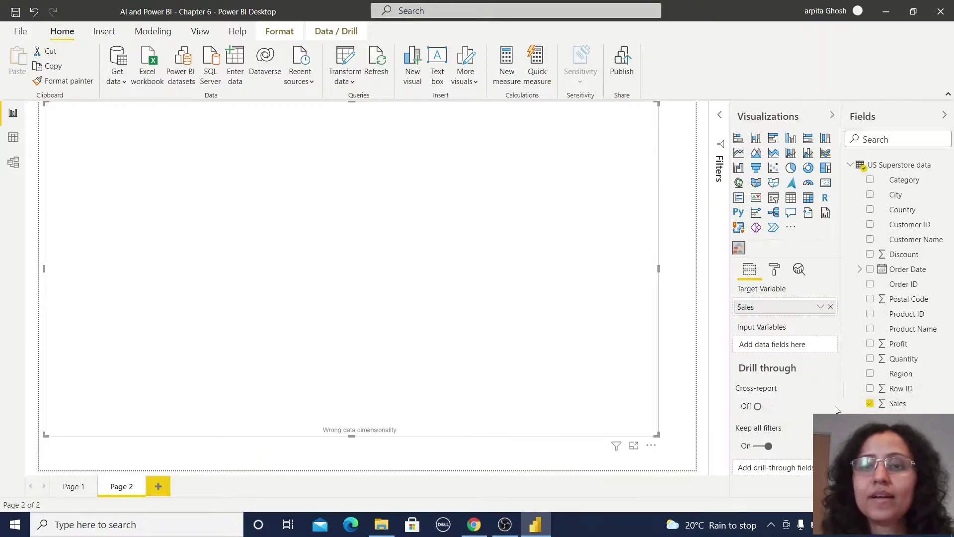
mouse_move(820, 334)
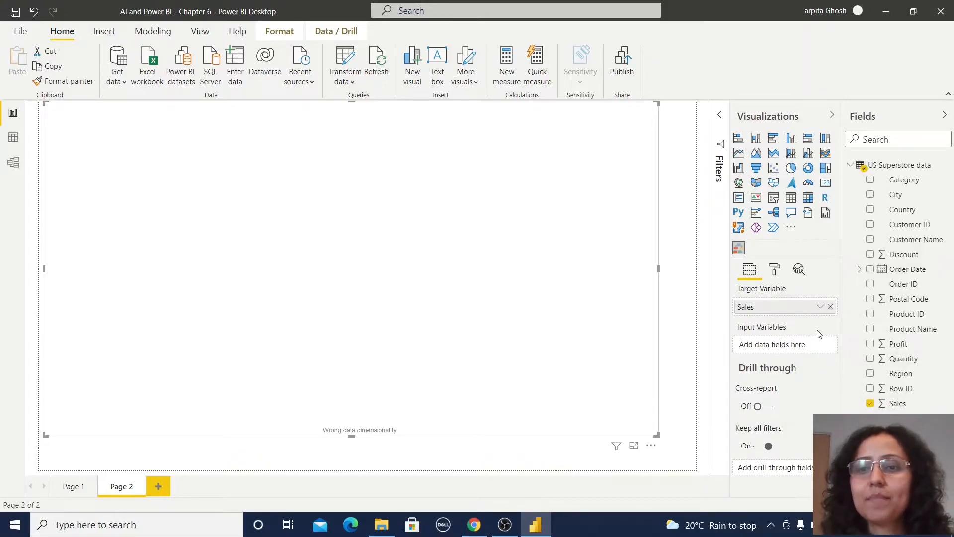
left_click(870, 254)
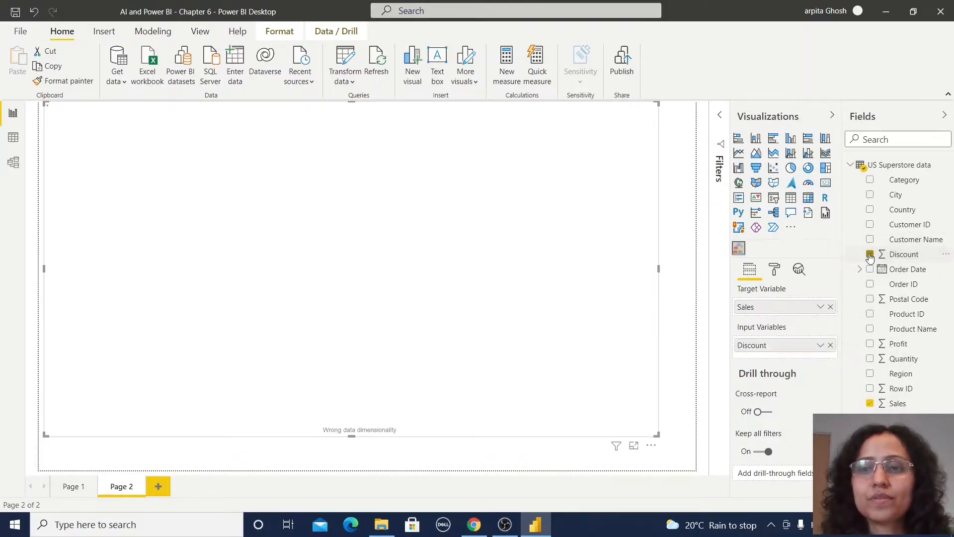
left_click(869, 254)
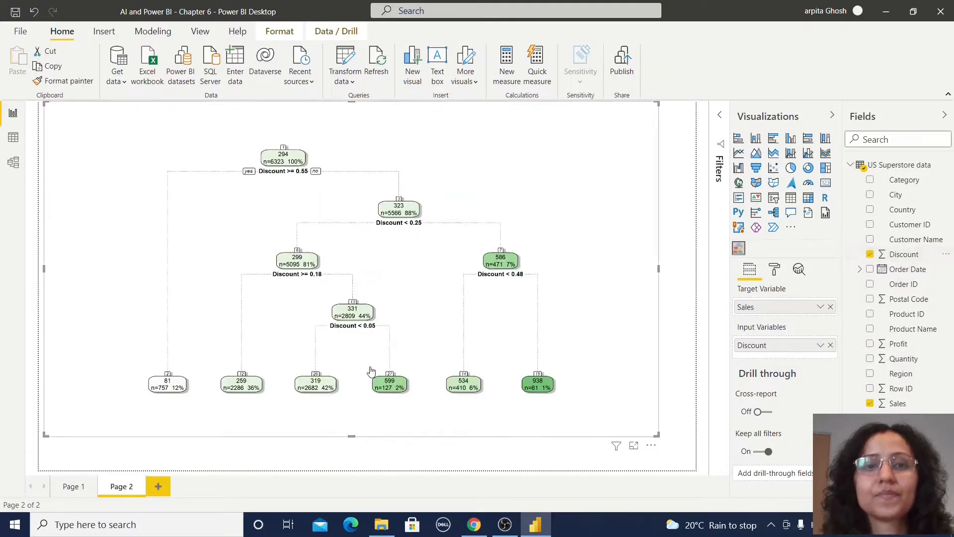
mouse_move(182, 365)
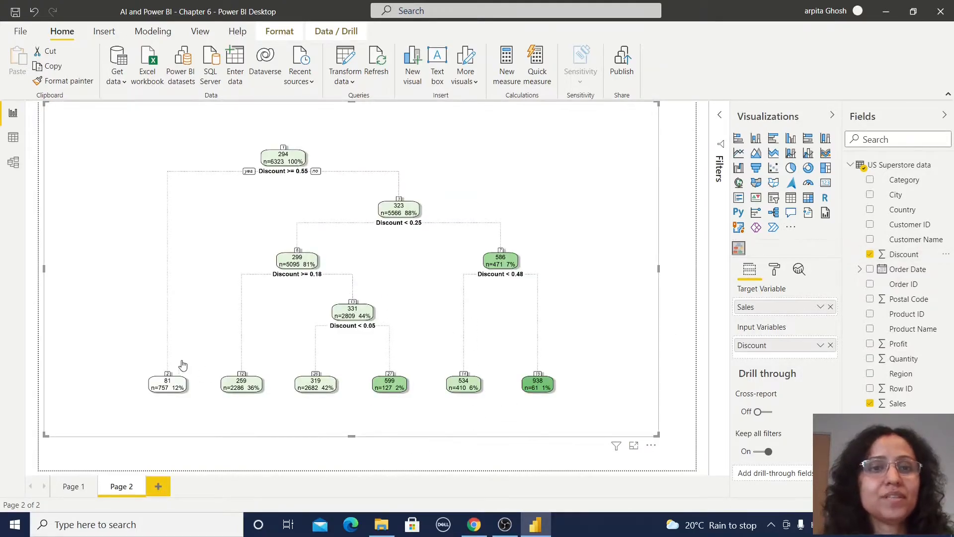
mouse_move(613, 376)
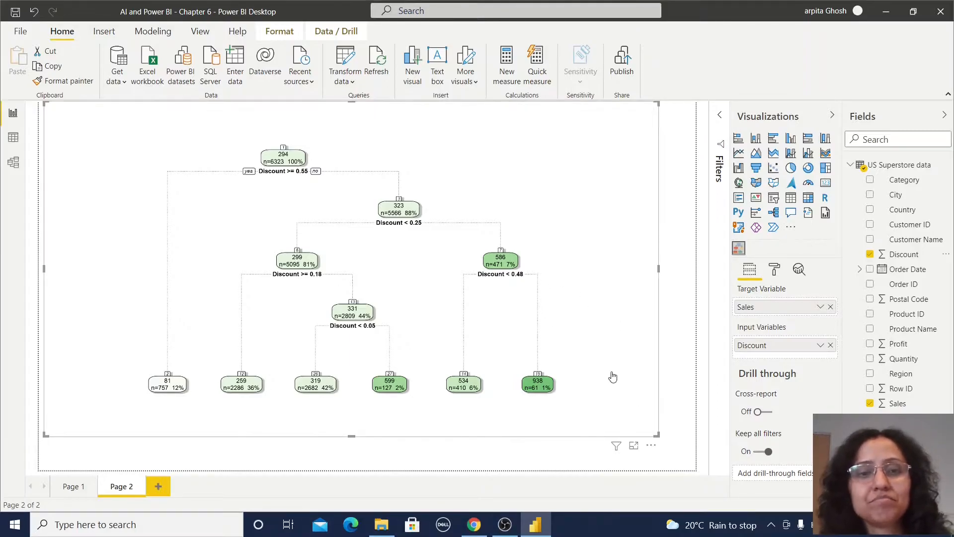
mouse_move(605, 402)
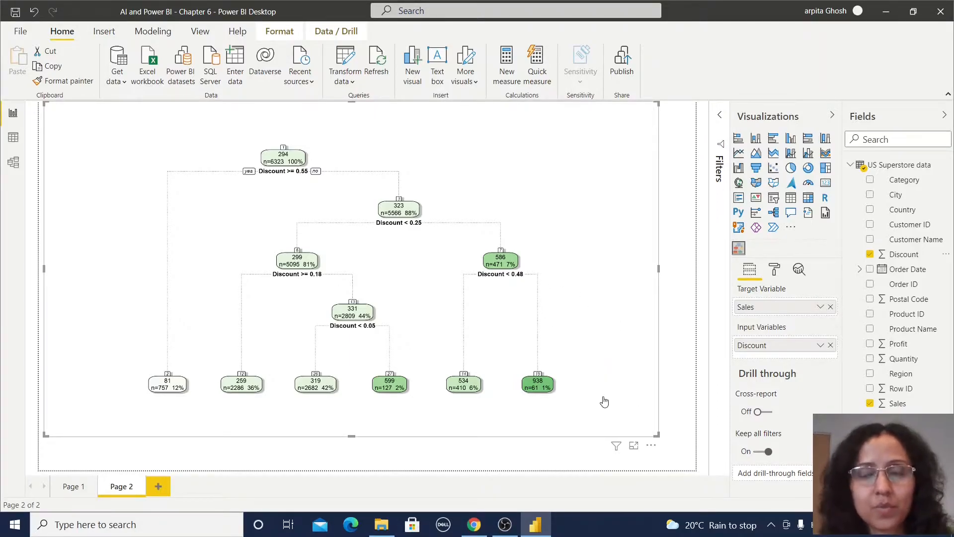
mouse_move(753, 341)
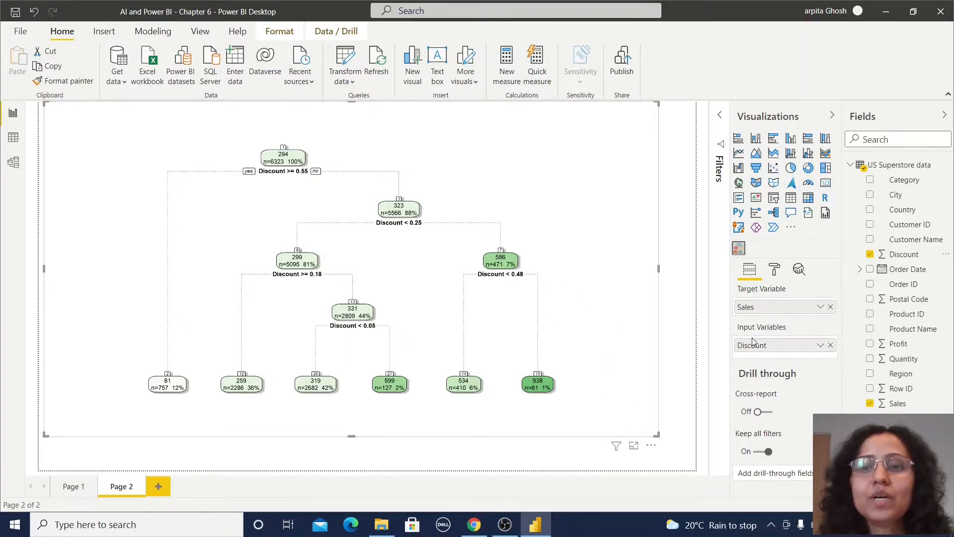
mouse_move(755, 345)
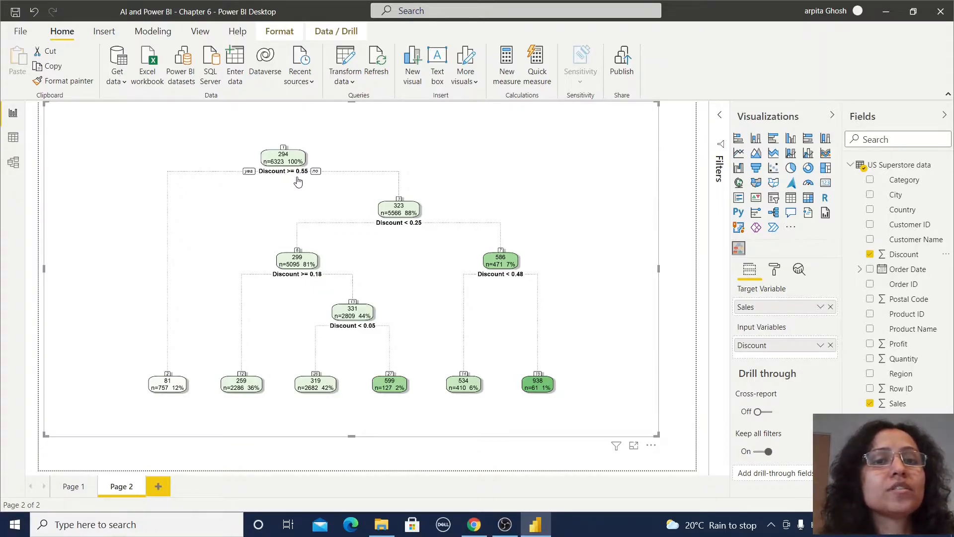
mouse_move(311, 177)
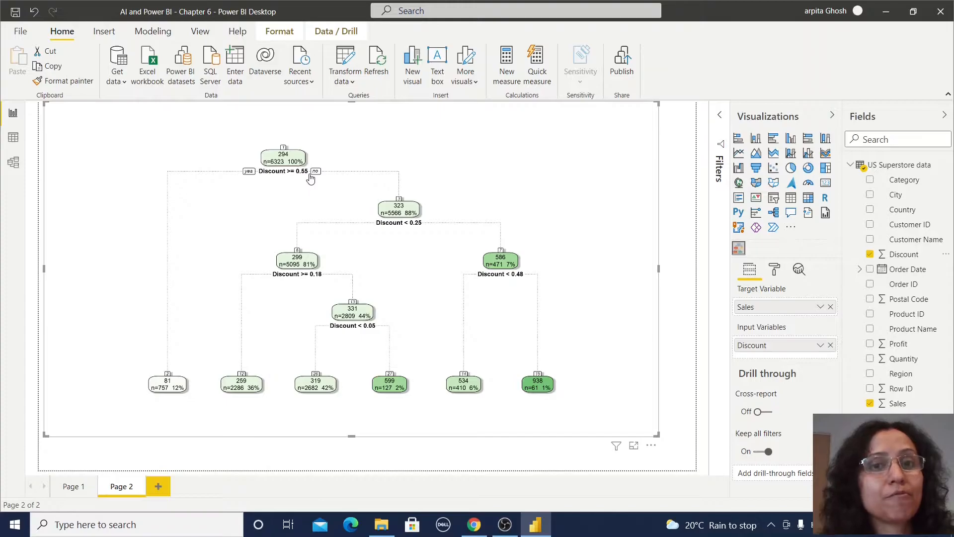
mouse_move(286, 181)
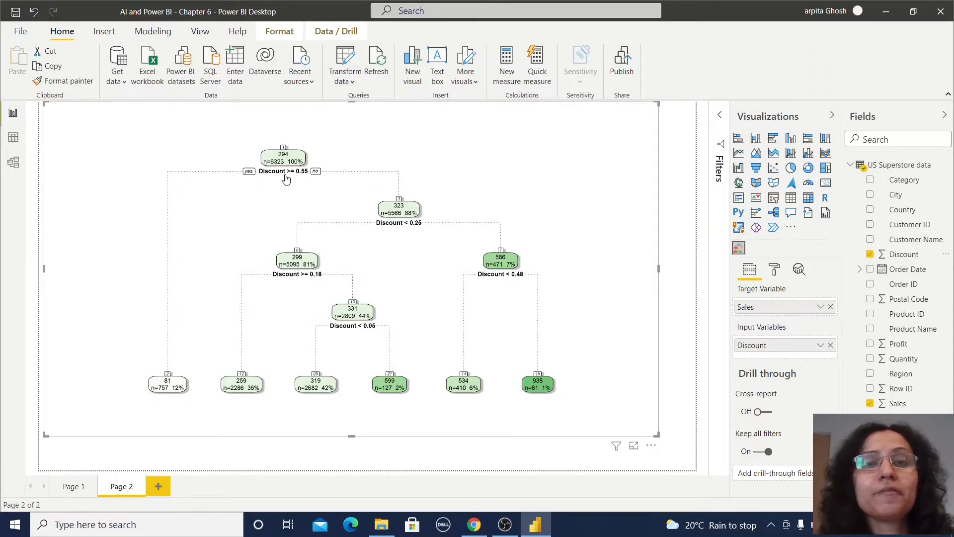
mouse_move(179, 321)
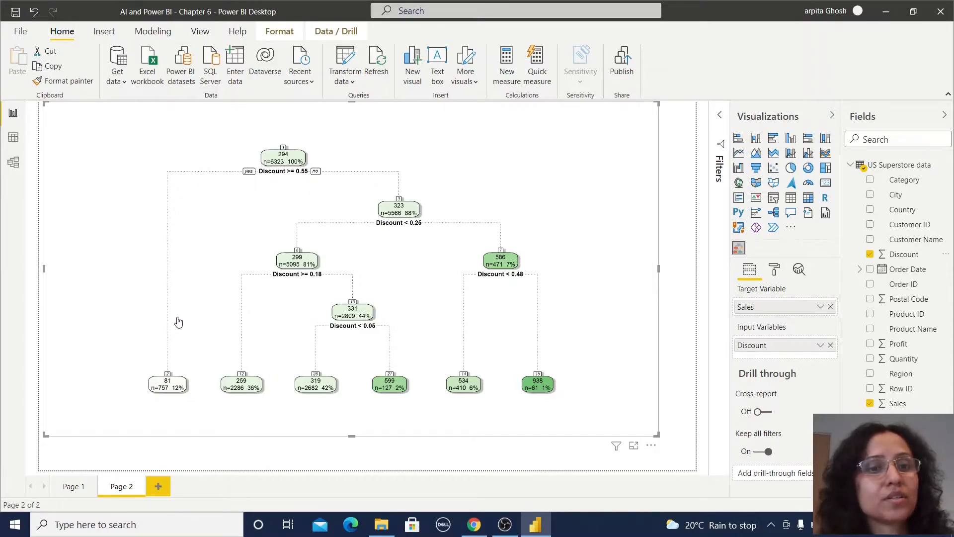
mouse_move(184, 394)
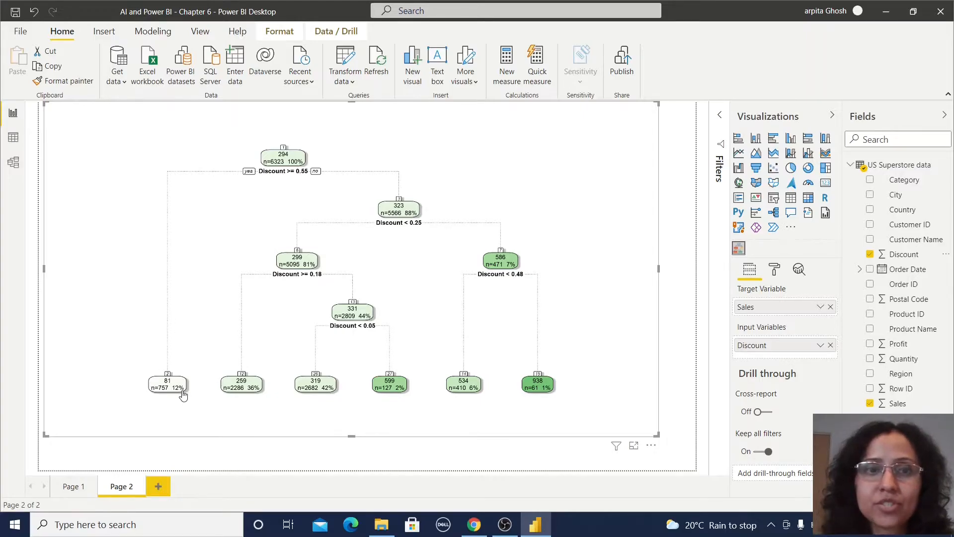
mouse_move(407, 224)
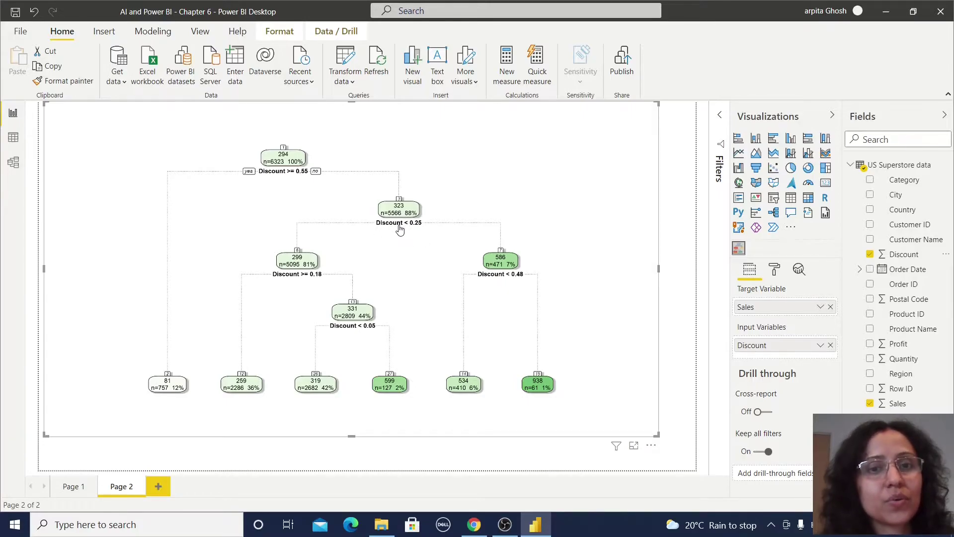
mouse_move(297, 256)
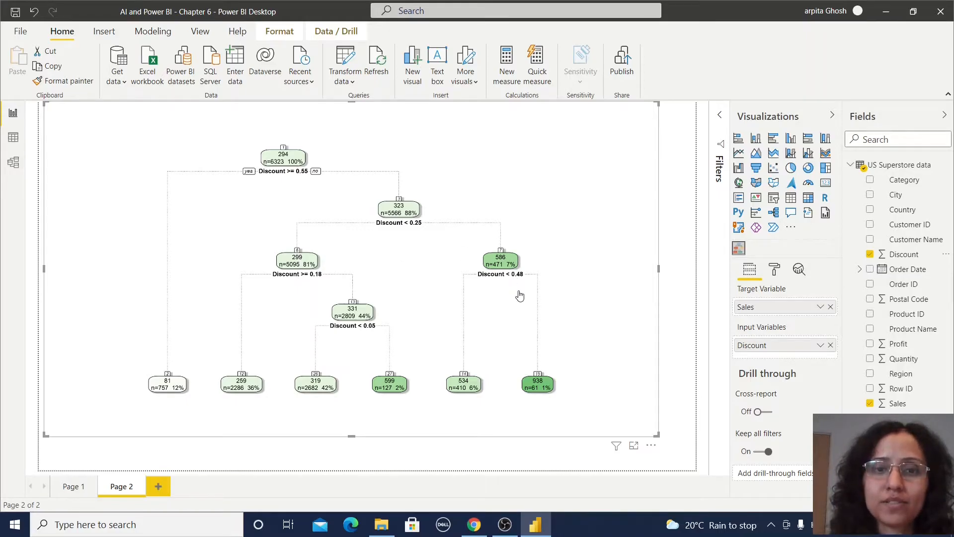
mouse_move(292, 213)
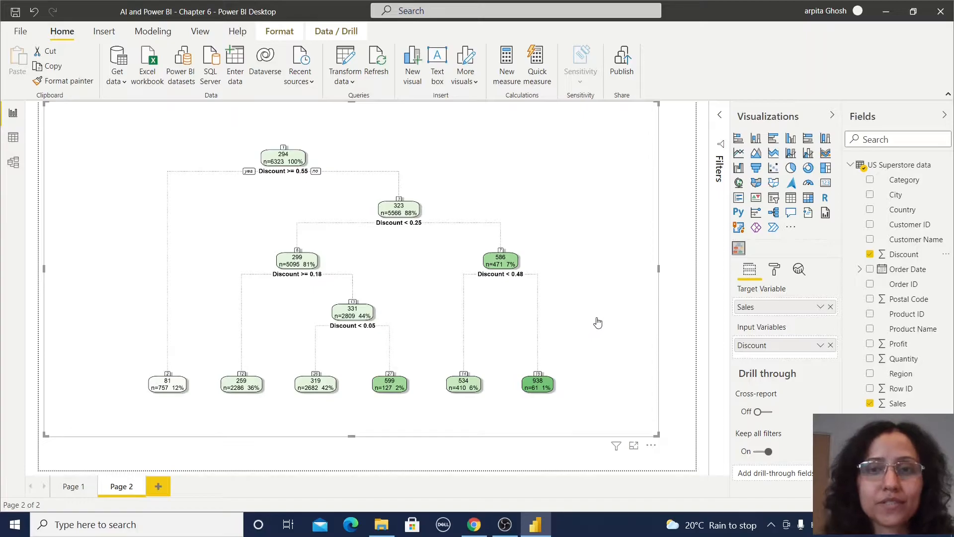
mouse_move(571, 348)
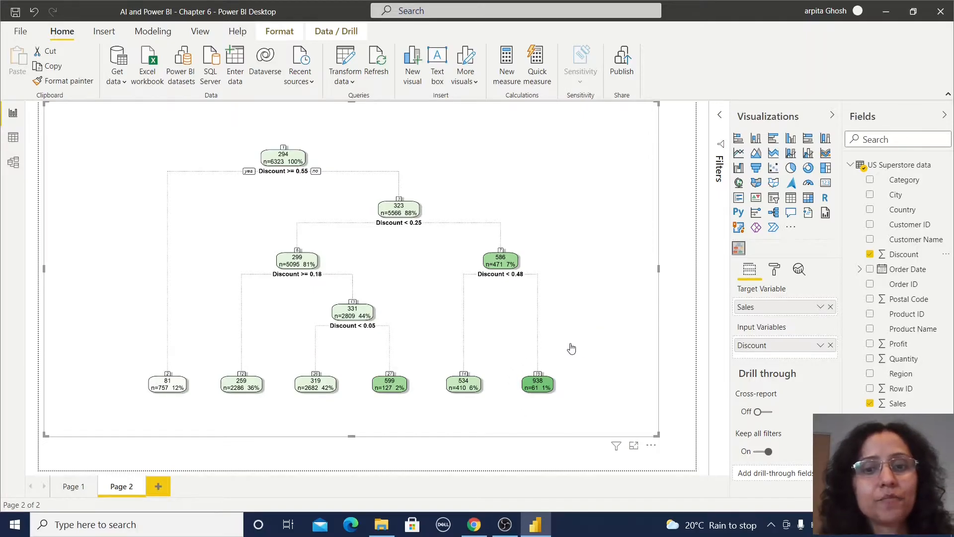
mouse_move(538, 413)
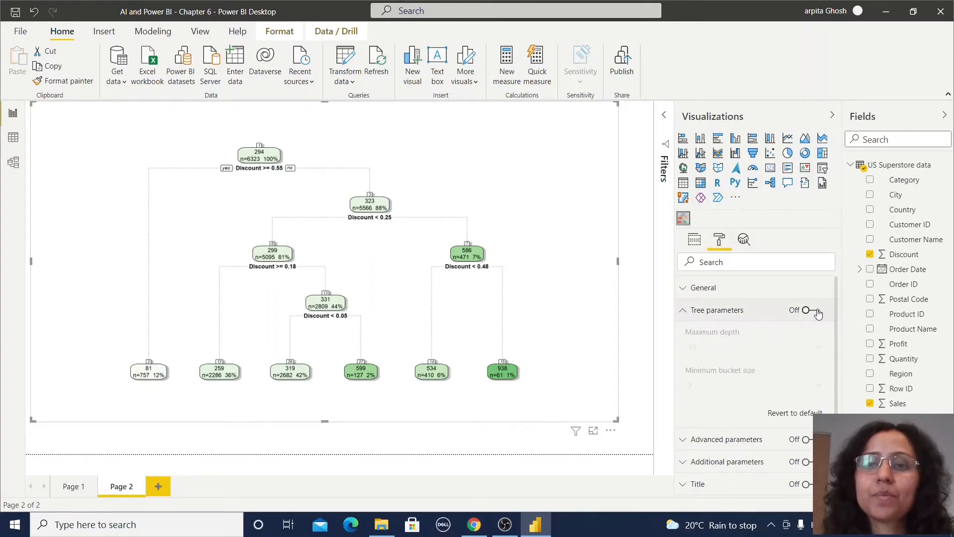
Switch Tree parameters on with maximum depth 15 and minimum bucket size 2
left_click(809, 310)
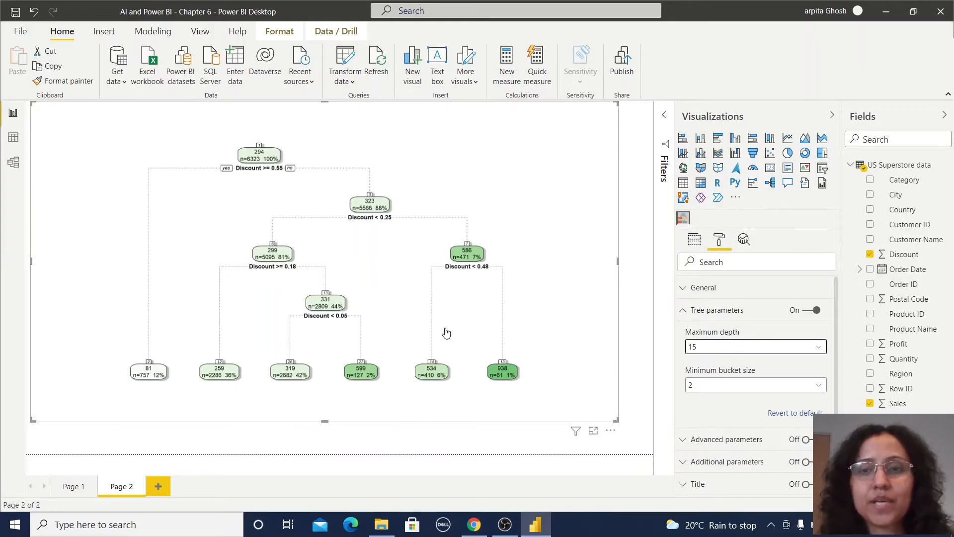
mouse_move(749, 378)
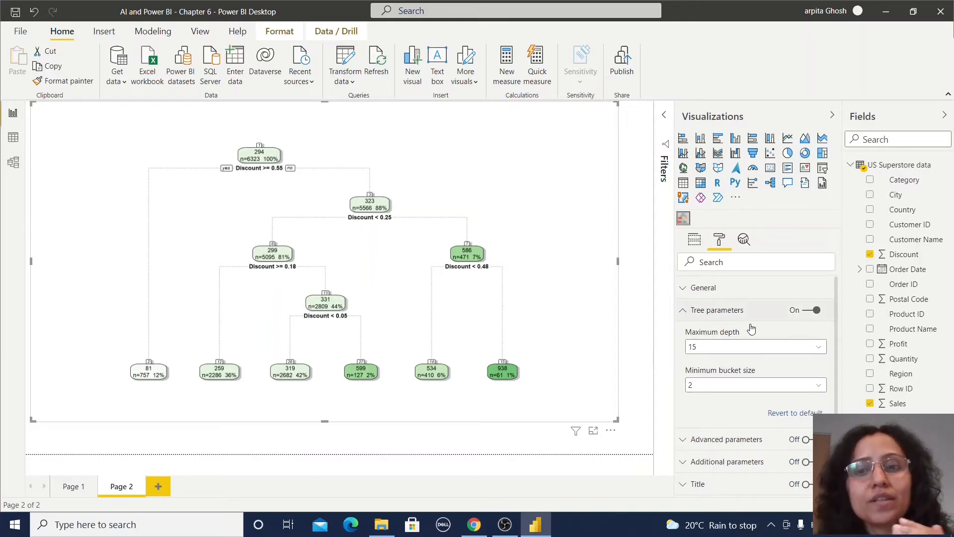
mouse_move(697, 379)
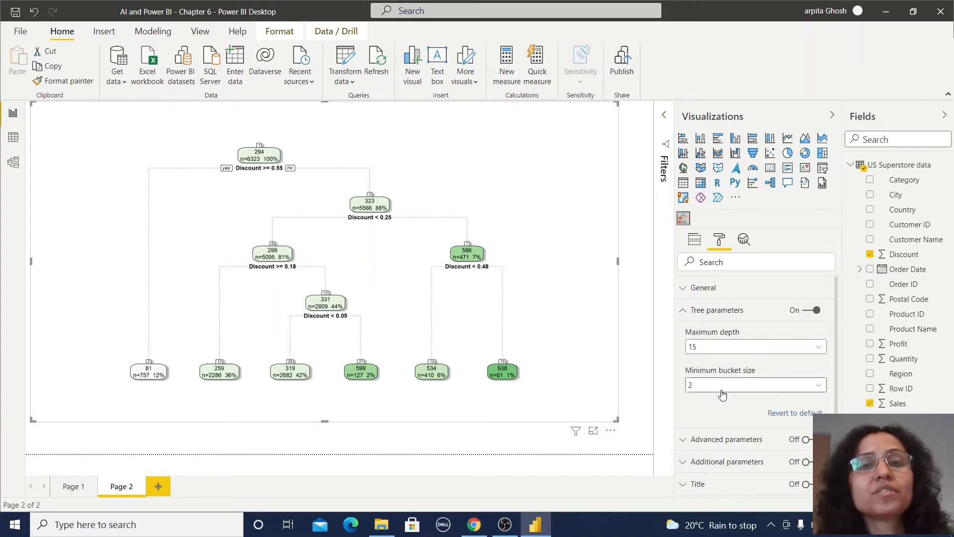
mouse_move(705, 389)
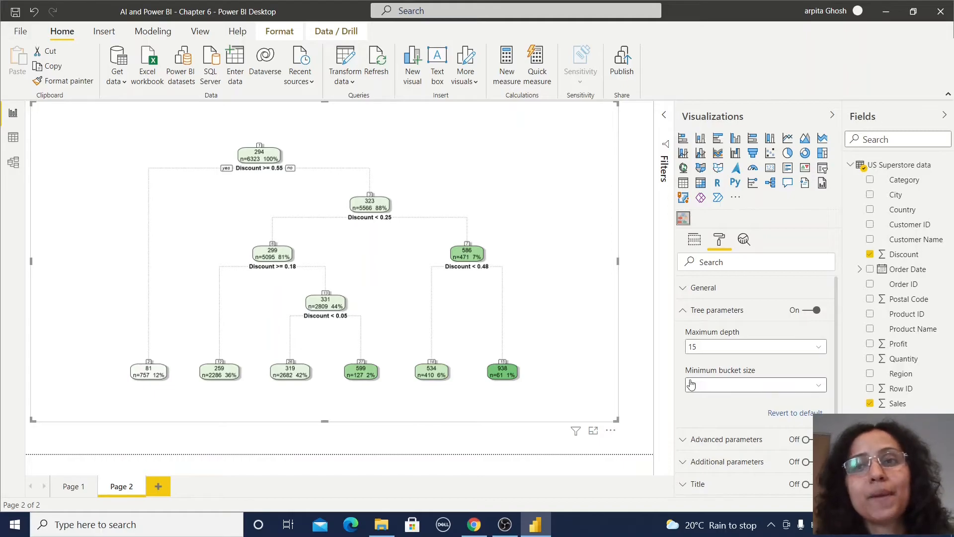
type("2")
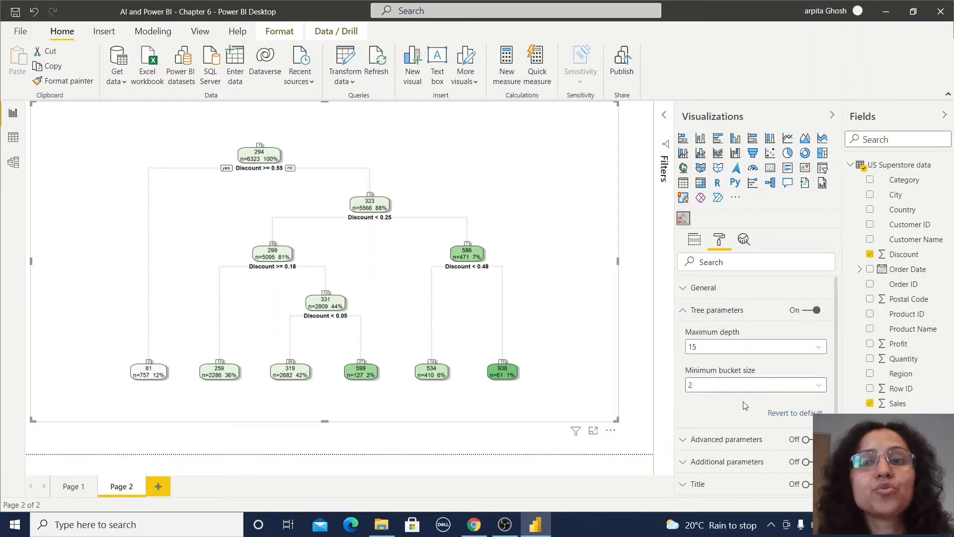
mouse_move(731, 412)
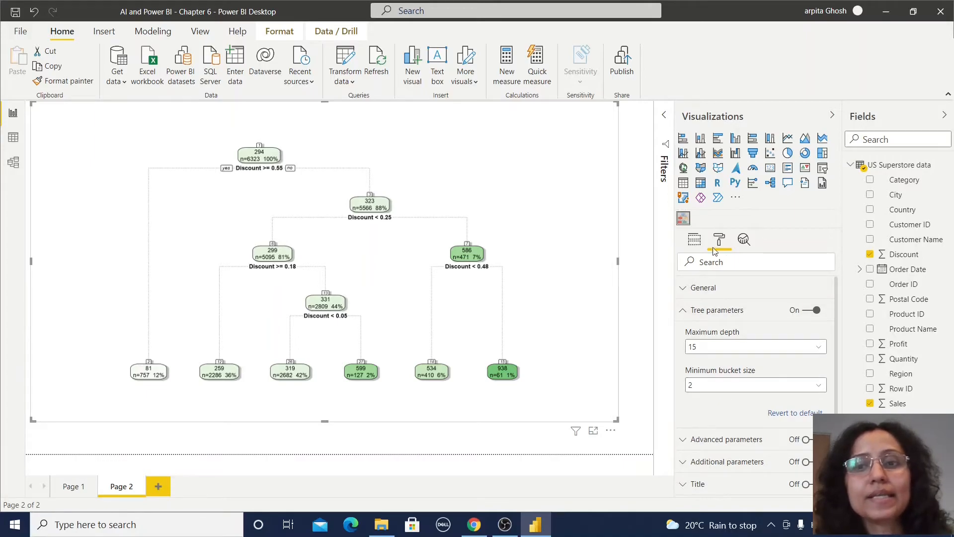
mouse_move(746, 409)
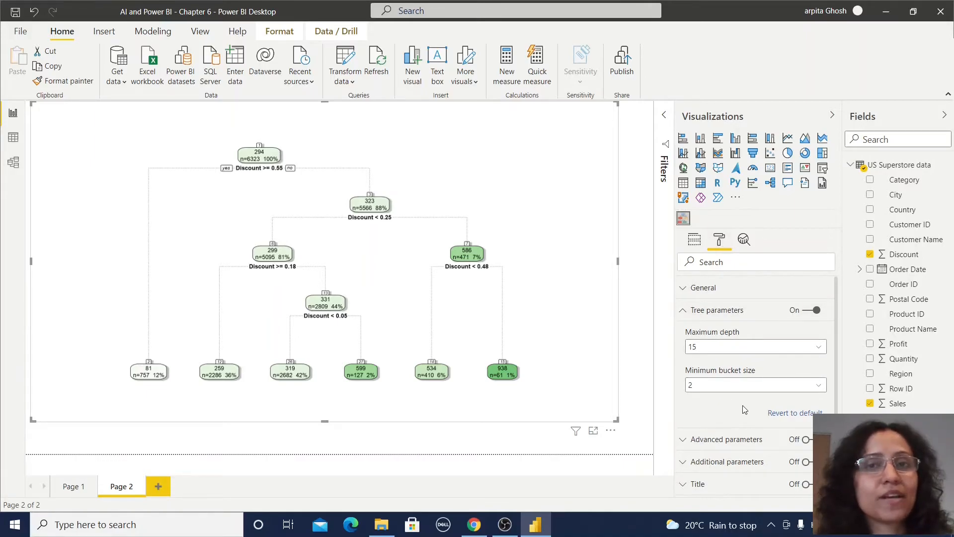
mouse_move(759, 340)
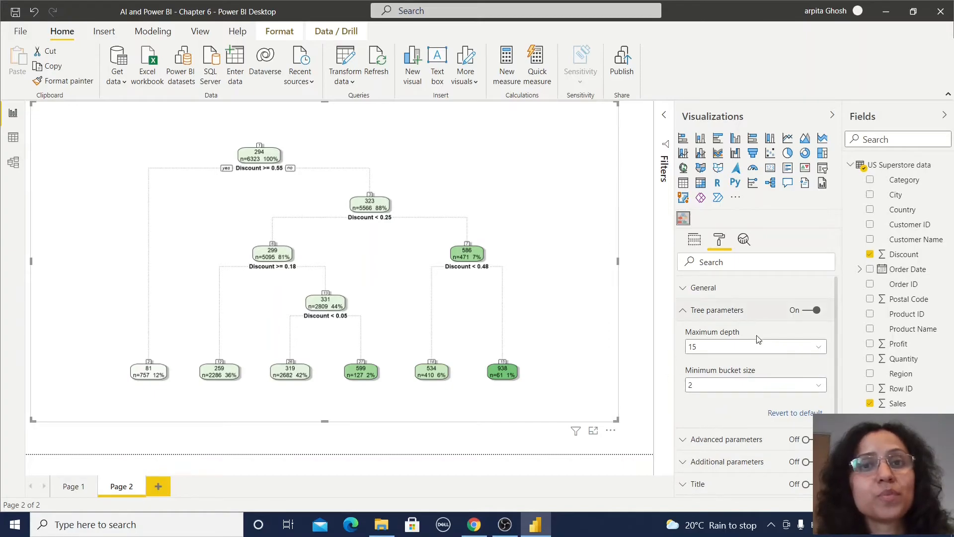
mouse_move(738, 353)
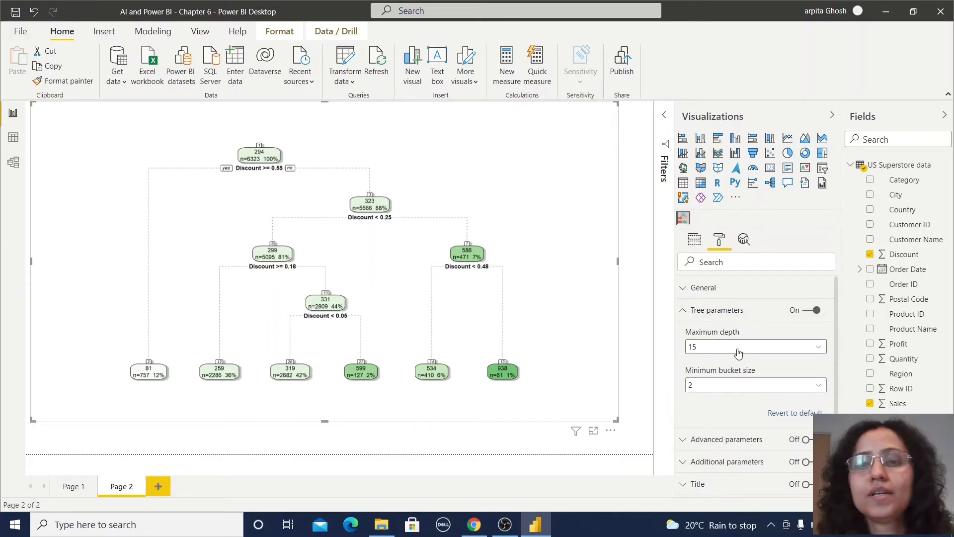
mouse_move(682, 311)
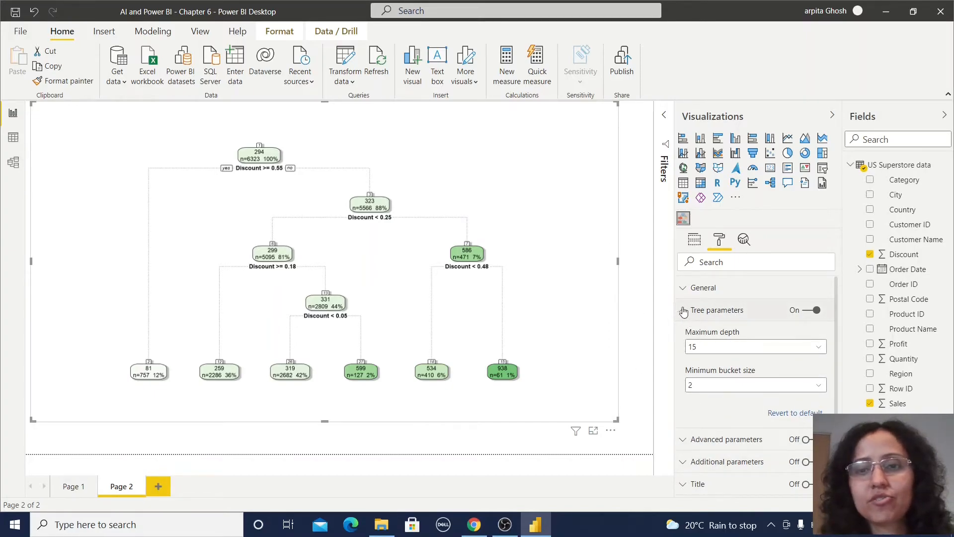
Switch Advanced parameters on, keeping complexity 1e-5, cross-validation auto and maximum attempts 10
left_click(683, 310)
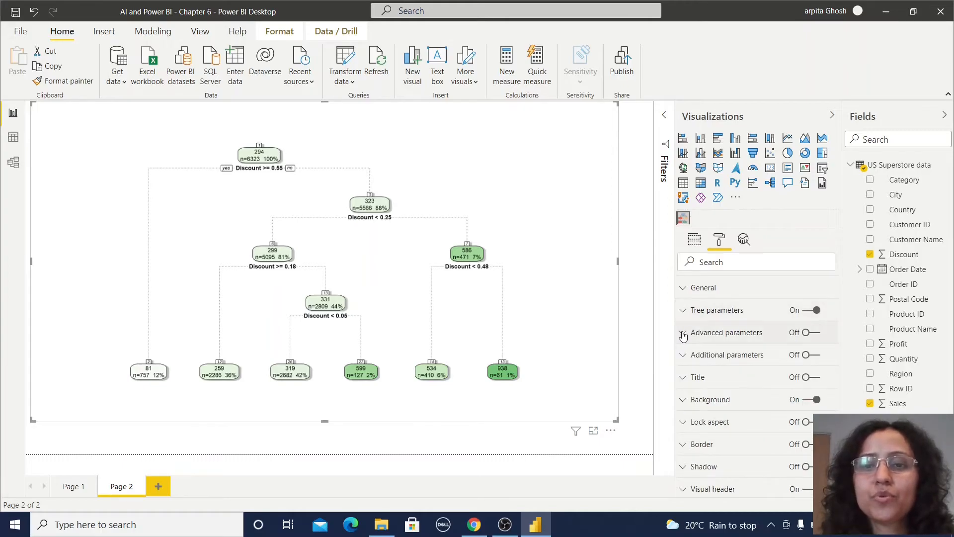
left_click(684, 332)
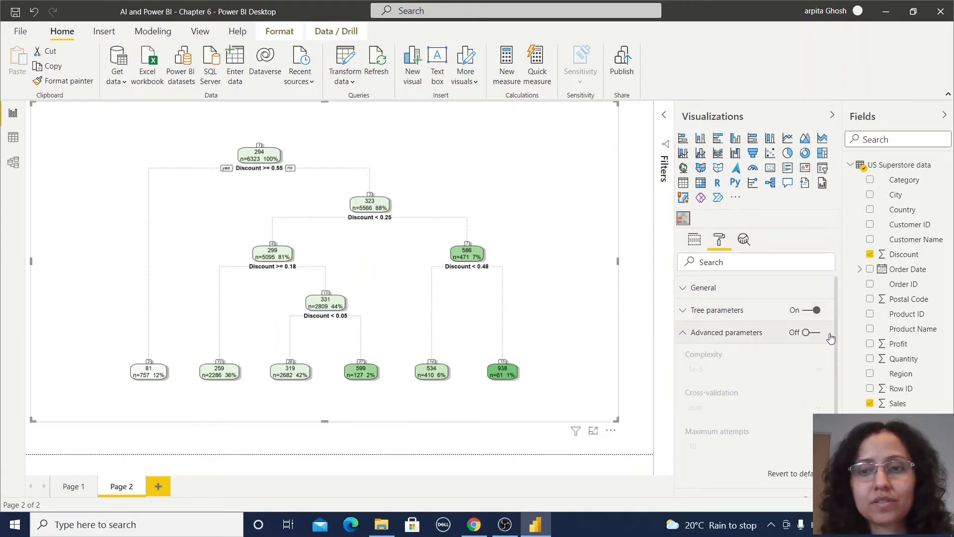
left_click(809, 332)
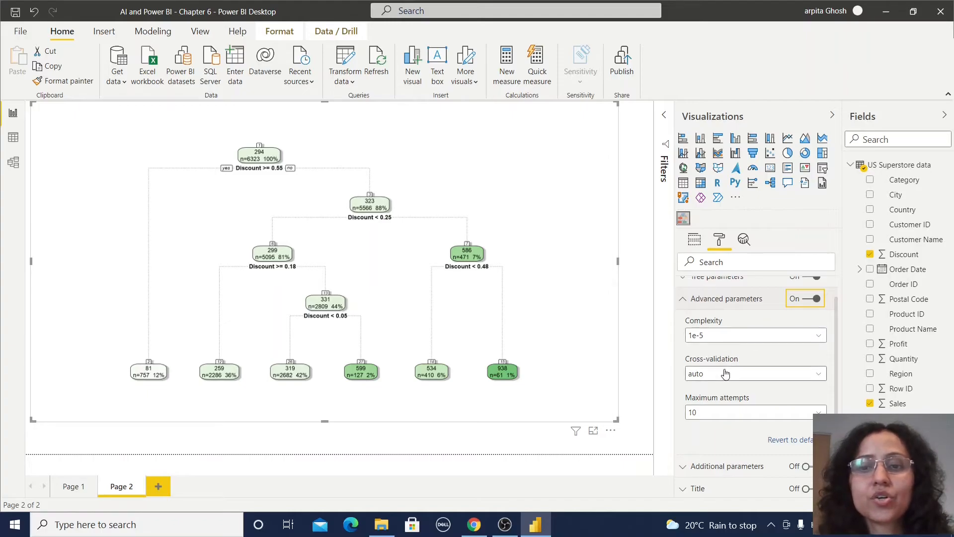
mouse_move(728, 419)
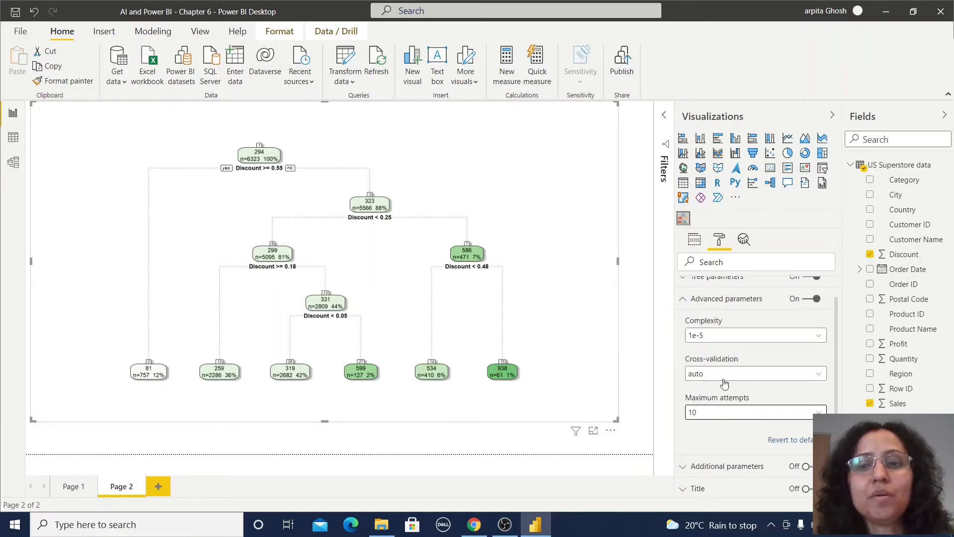
left_click(755, 373)
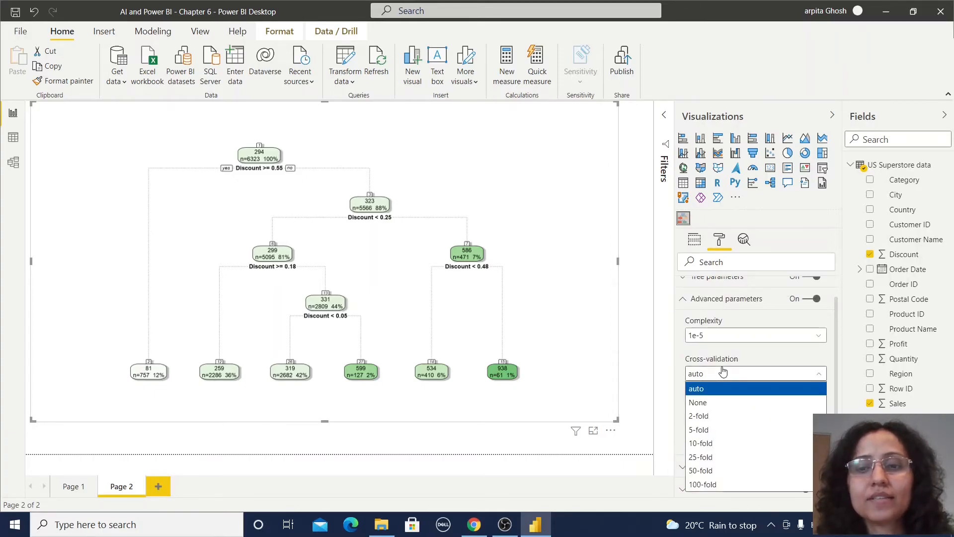
mouse_move(722, 402)
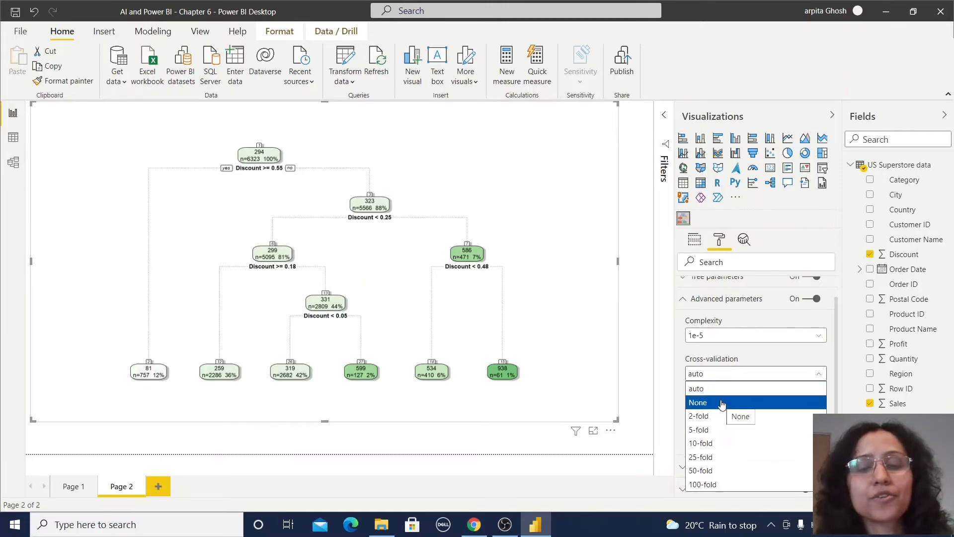
mouse_move(722, 416)
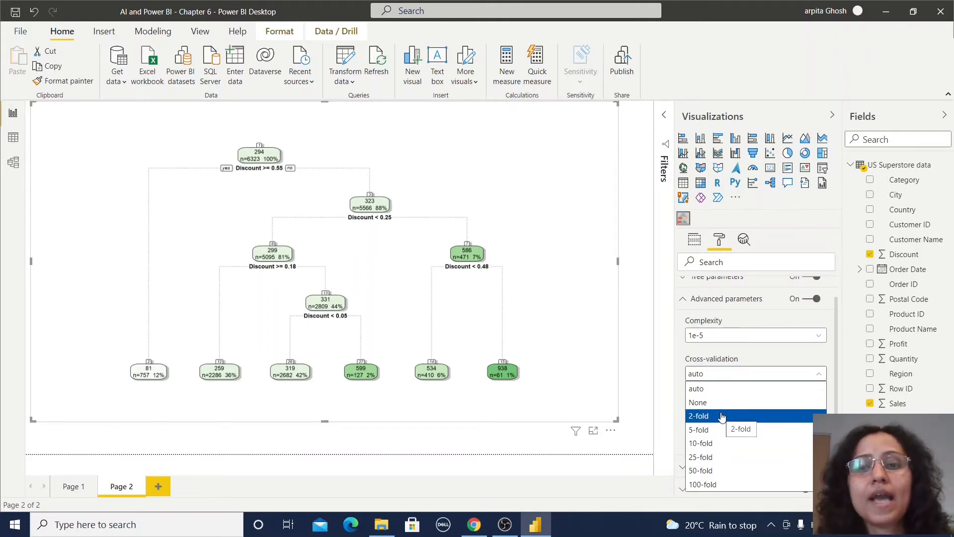
mouse_move(701, 442)
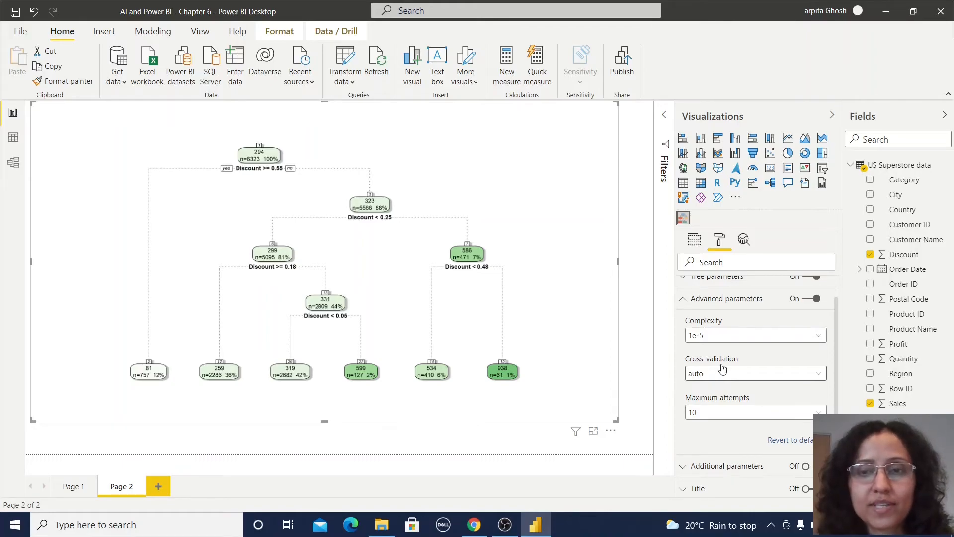
mouse_move(724, 365)
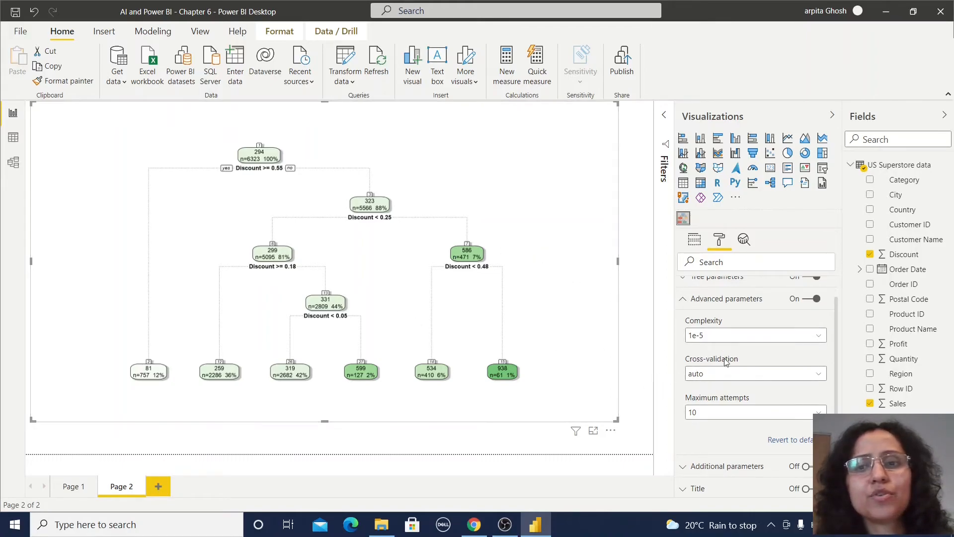
left_click(755, 335)
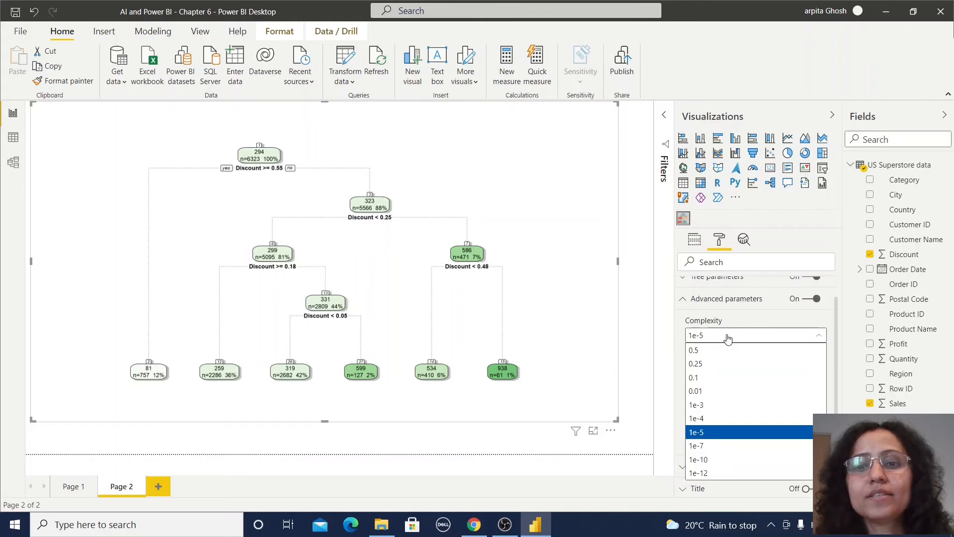
mouse_move(857, 330)
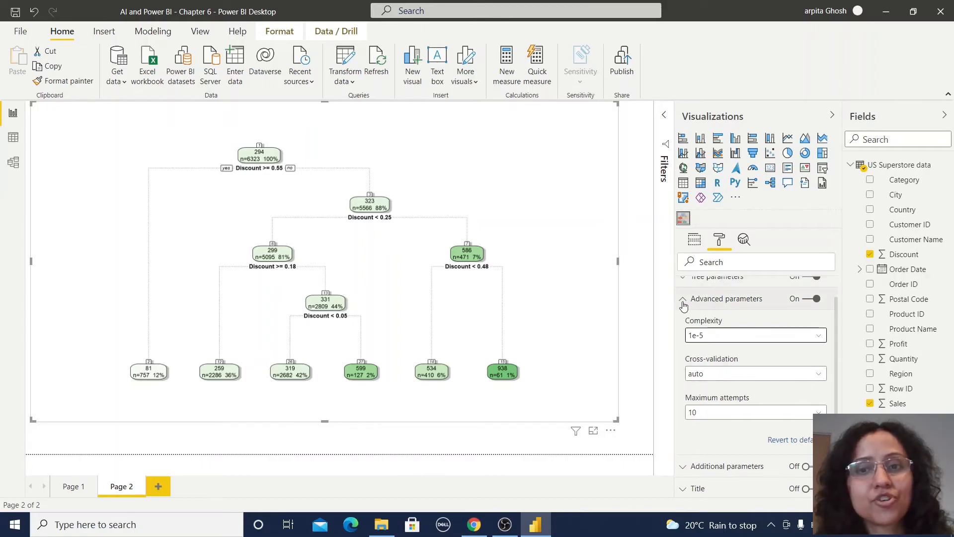
mouse_move(682, 302)
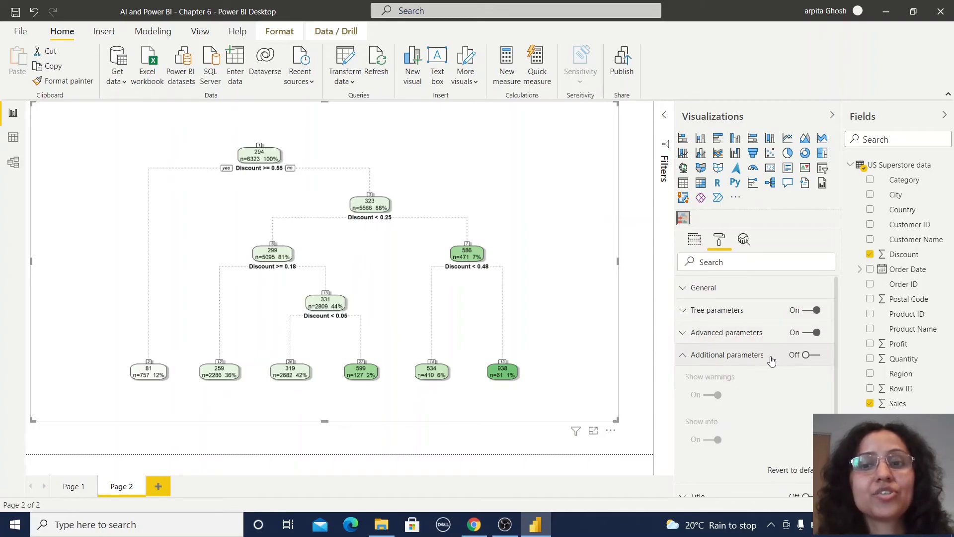
Switch Additional parameters on so warnings and info are shown
left_click(809, 354)
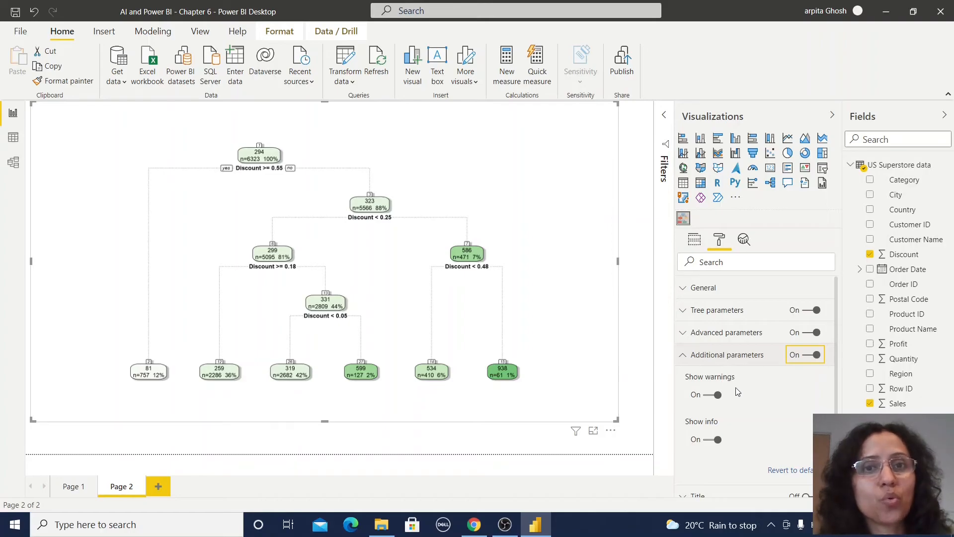
mouse_move(755, 434)
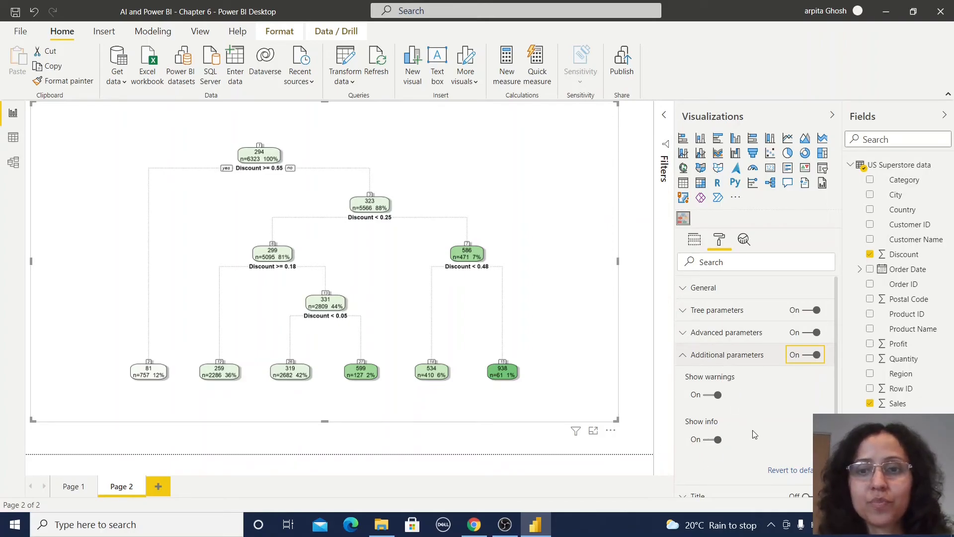
left_click(694, 239)
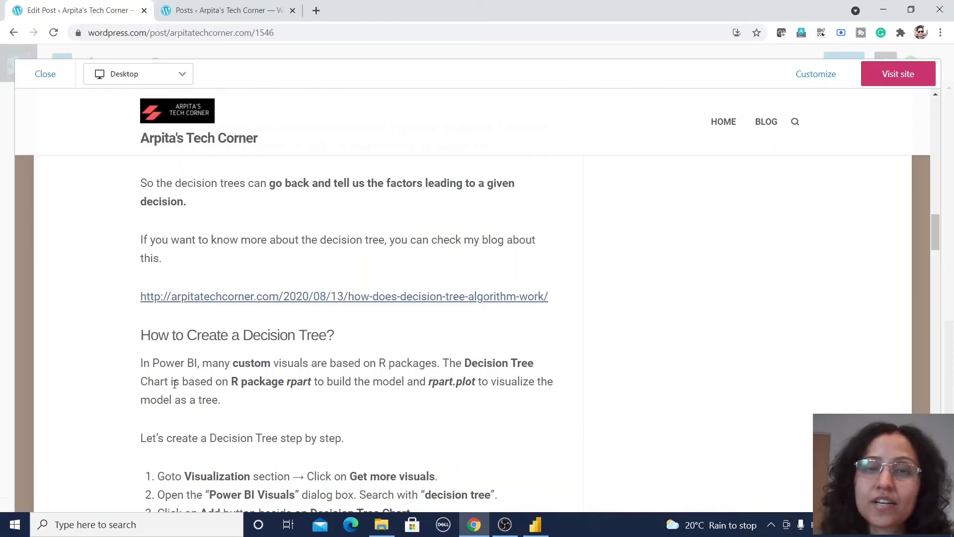
mouse_move(281, 392)
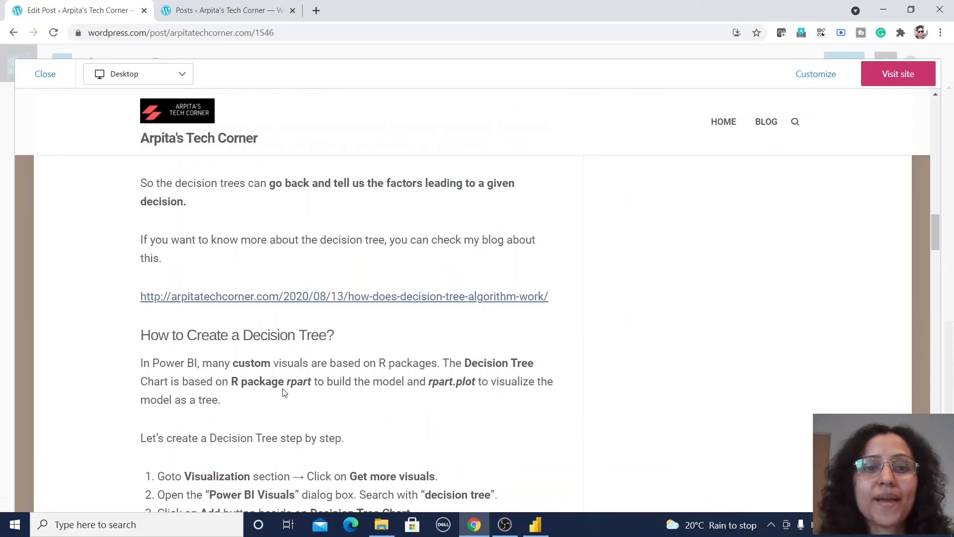
mouse_move(424, 393)
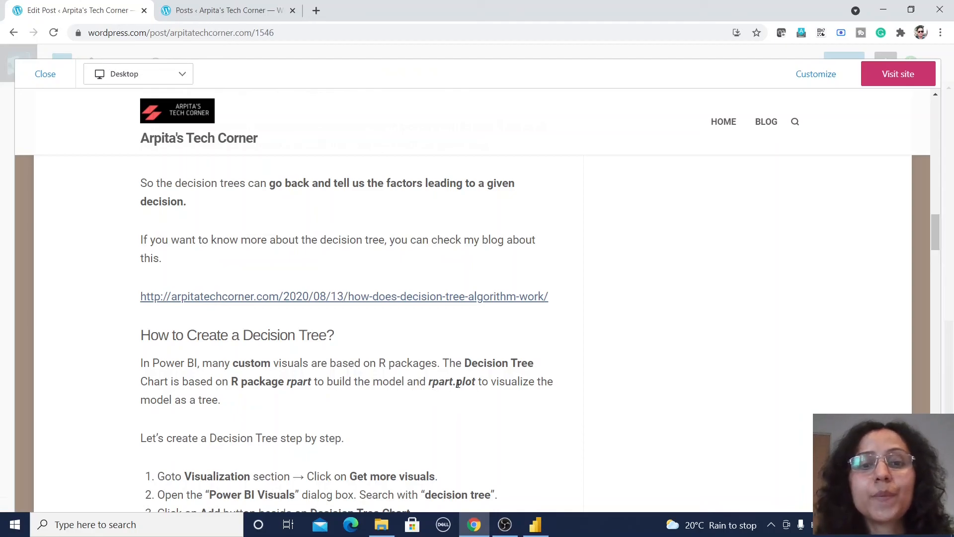
mouse_move(549, 393)
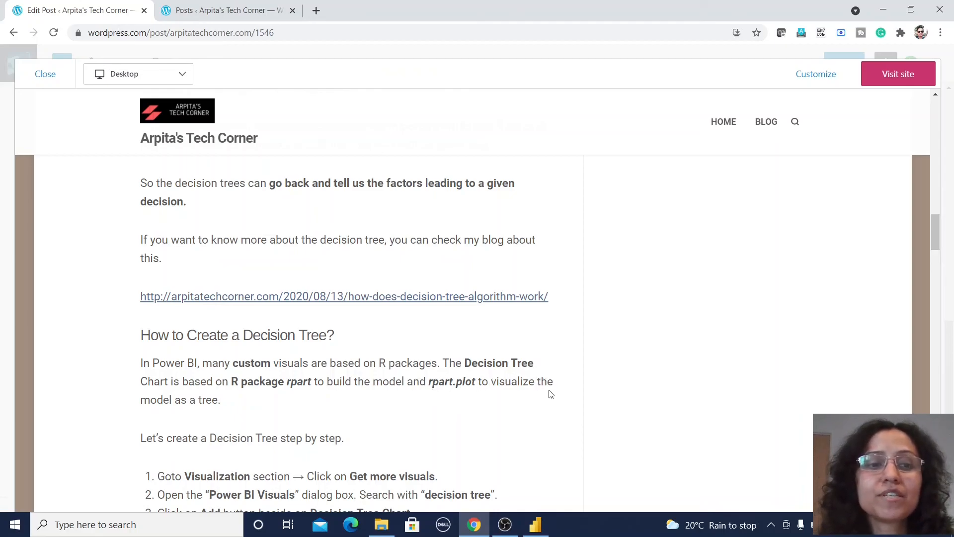
mouse_move(189, 411)
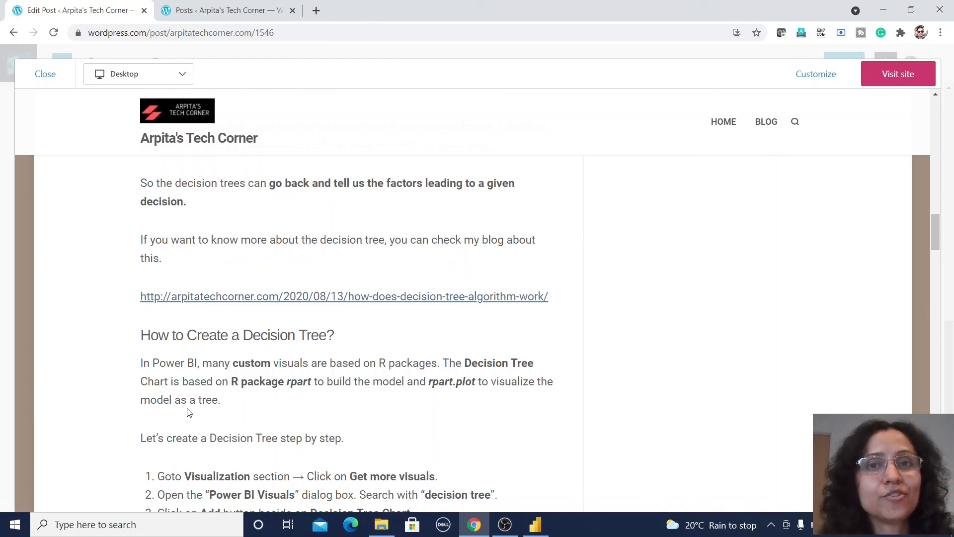
Return to the Power BI report with the Page 2 decision tree deselected
left_click(535, 524)
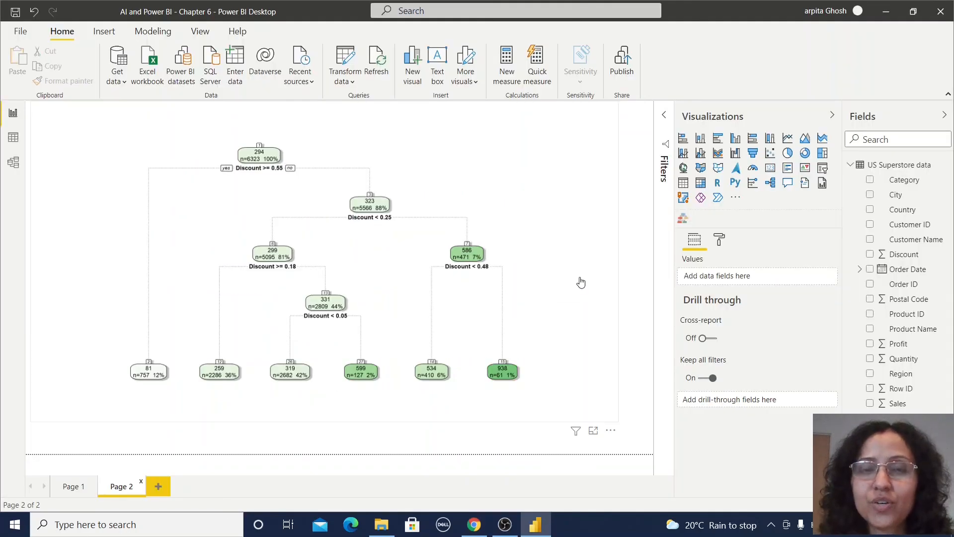